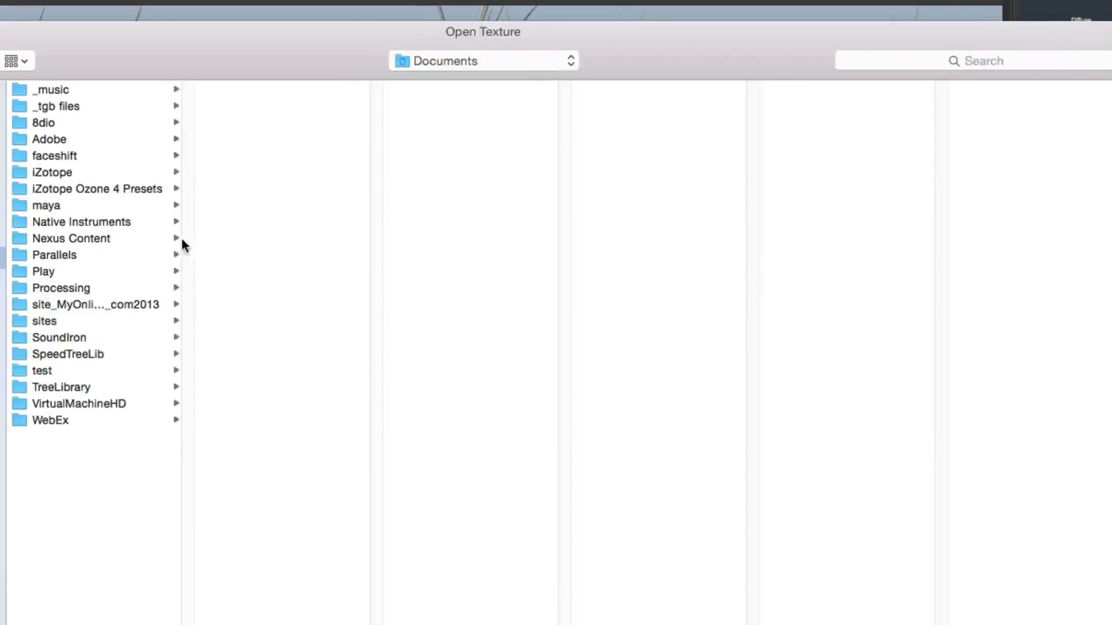
# - Load BroadleafBark.tga from the Sample Trees for Unity Subscription folder as the bark diffuse texture
pyautogui.click(484, 60)
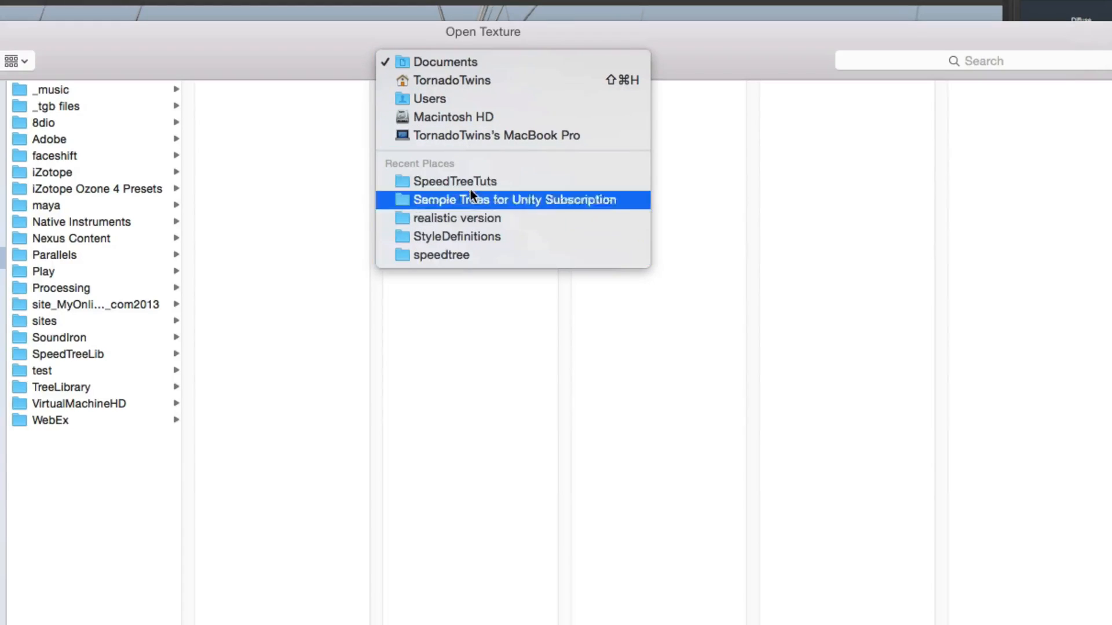
pyautogui.click(515, 200)
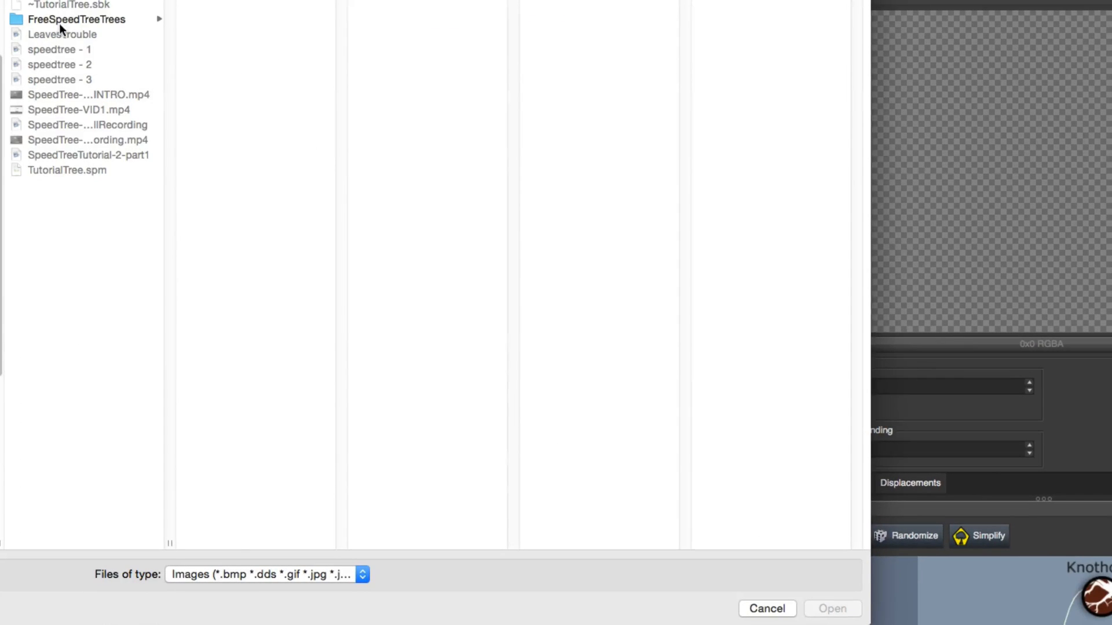
pyautogui.click(76, 19)
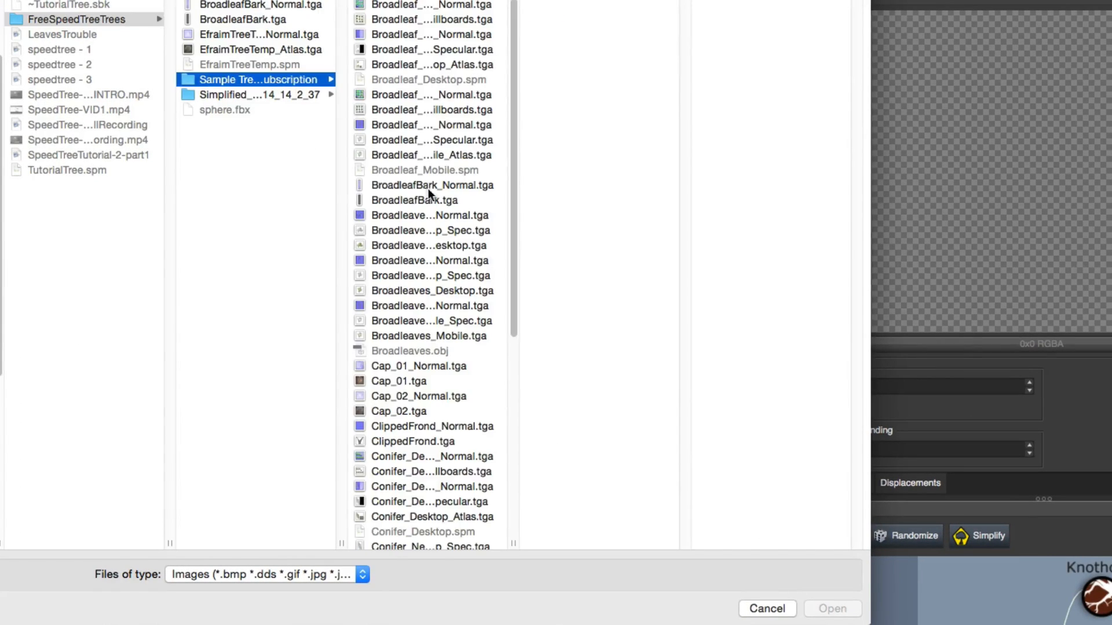
pyautogui.click(415, 200)
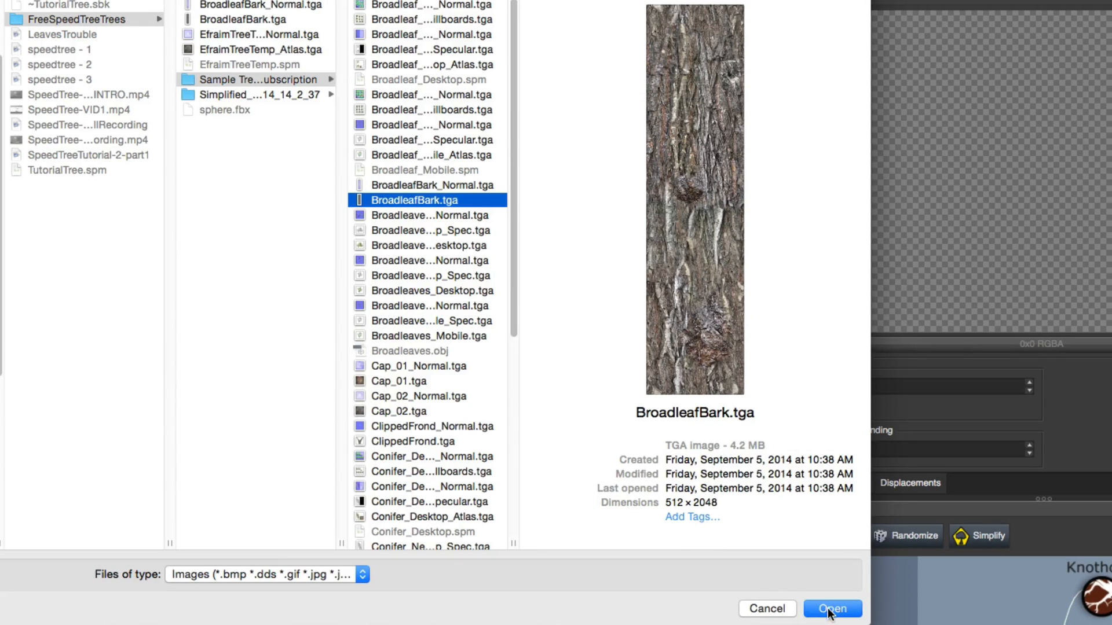
pyautogui.click(831, 608)
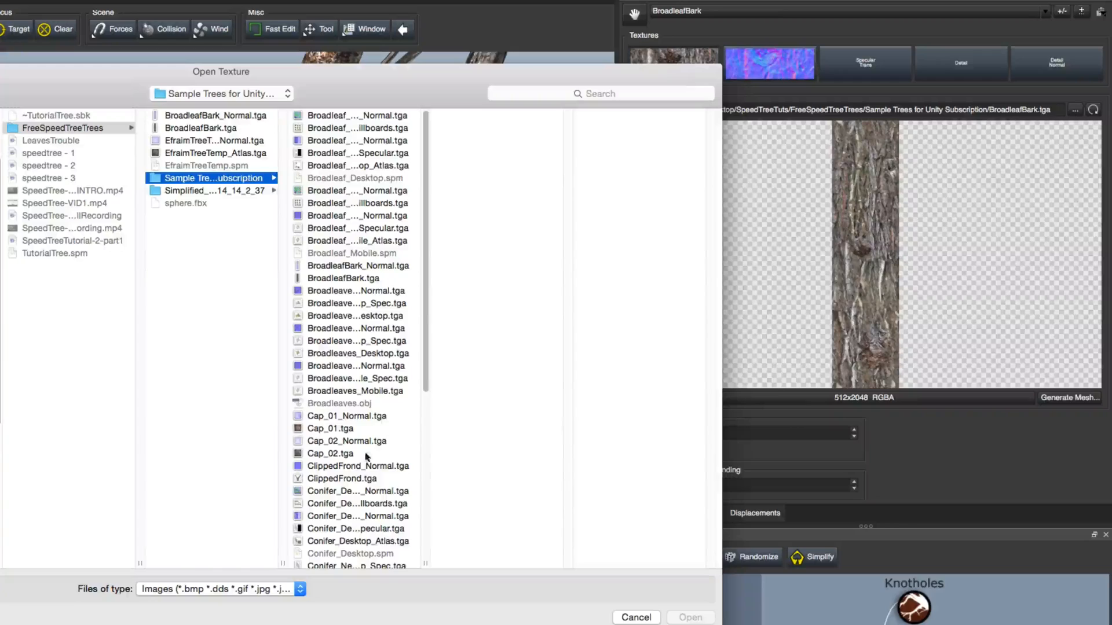
# - Load Cap_02.tga from the sample trees folder as the Cap_02 diffuse texture
pyautogui.click(330, 452)
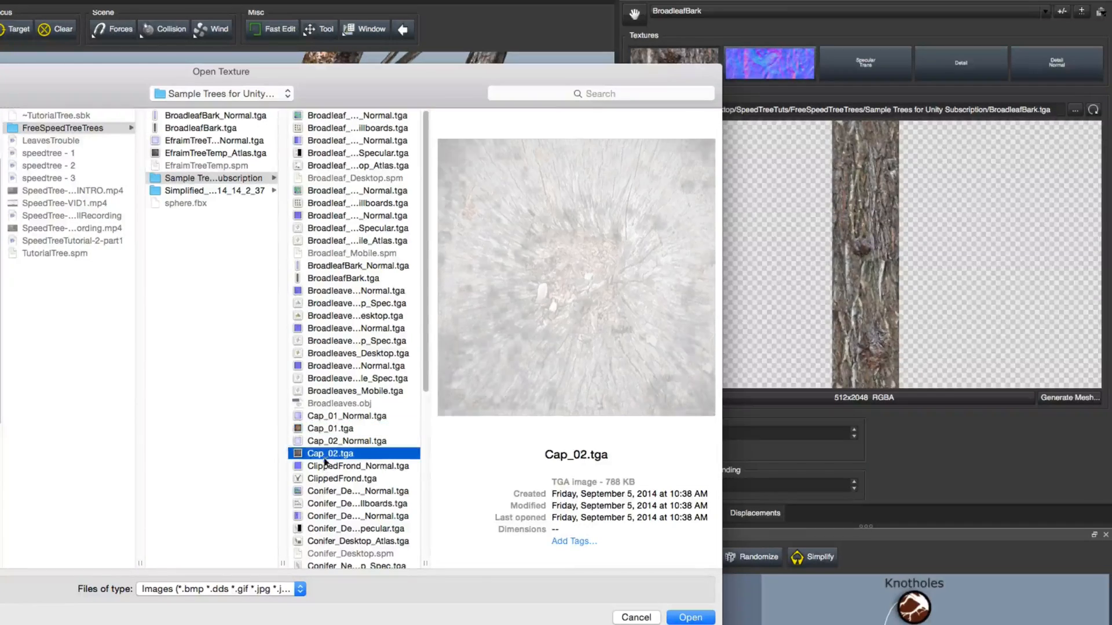
pyautogui.click(688, 617)
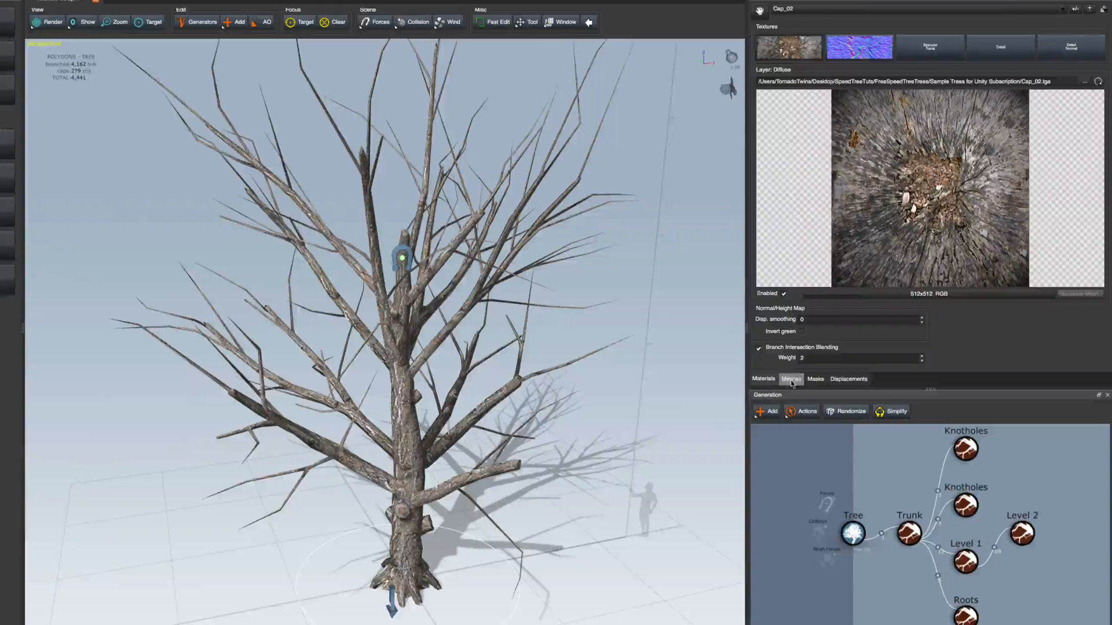
# - Import Broadleaves.obj from the sample assets and declare it a leaf or frond mesh
pyautogui.click(790, 379)
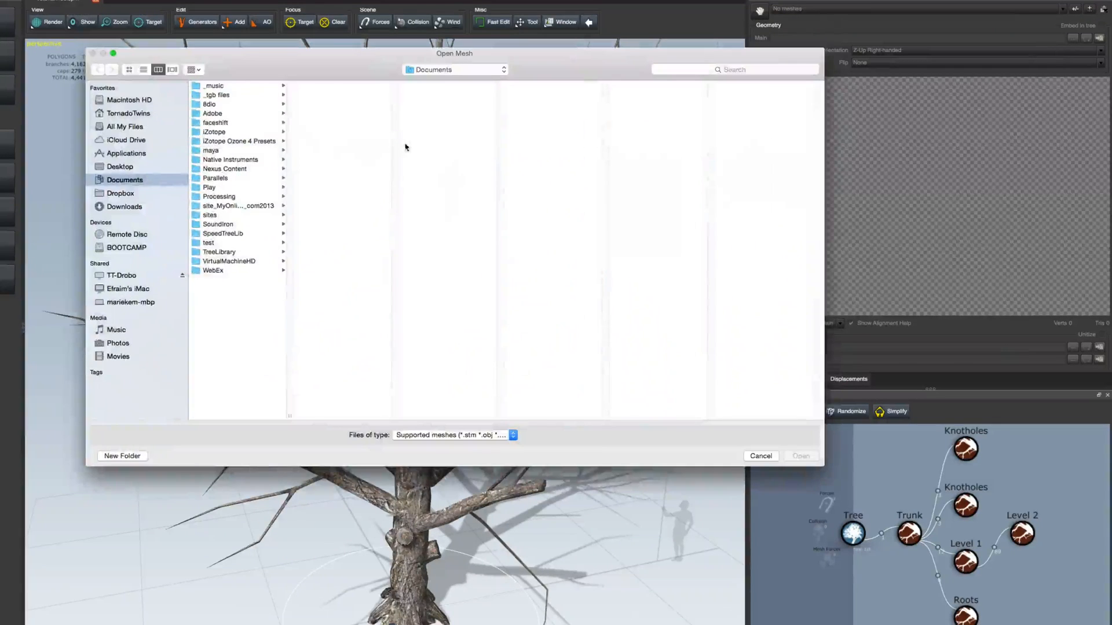
pyautogui.click(454, 68)
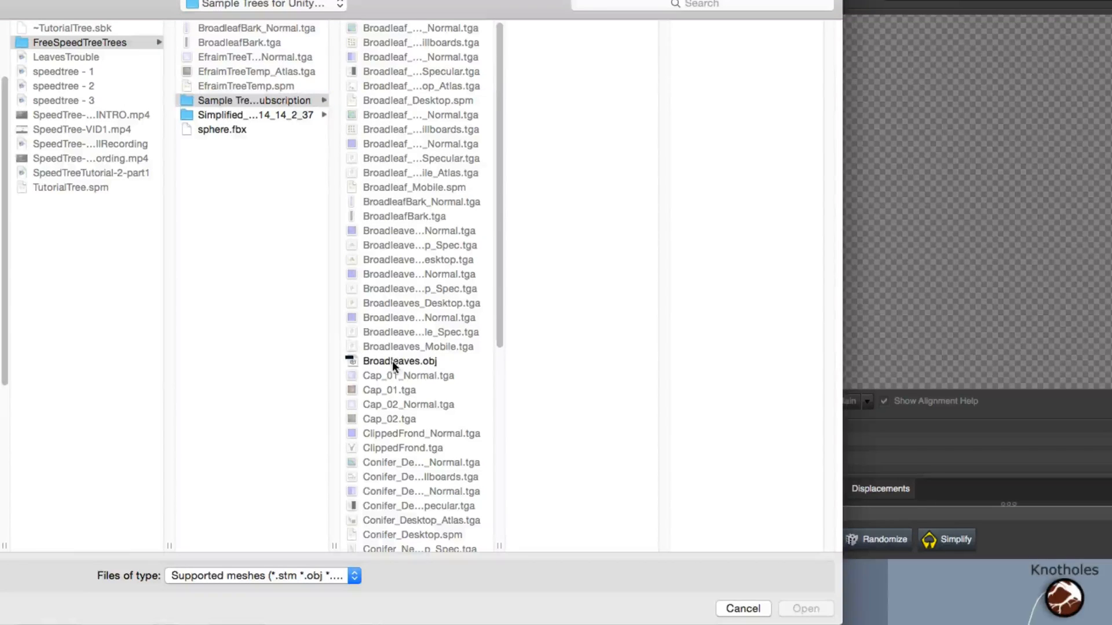
pyautogui.click(399, 361)
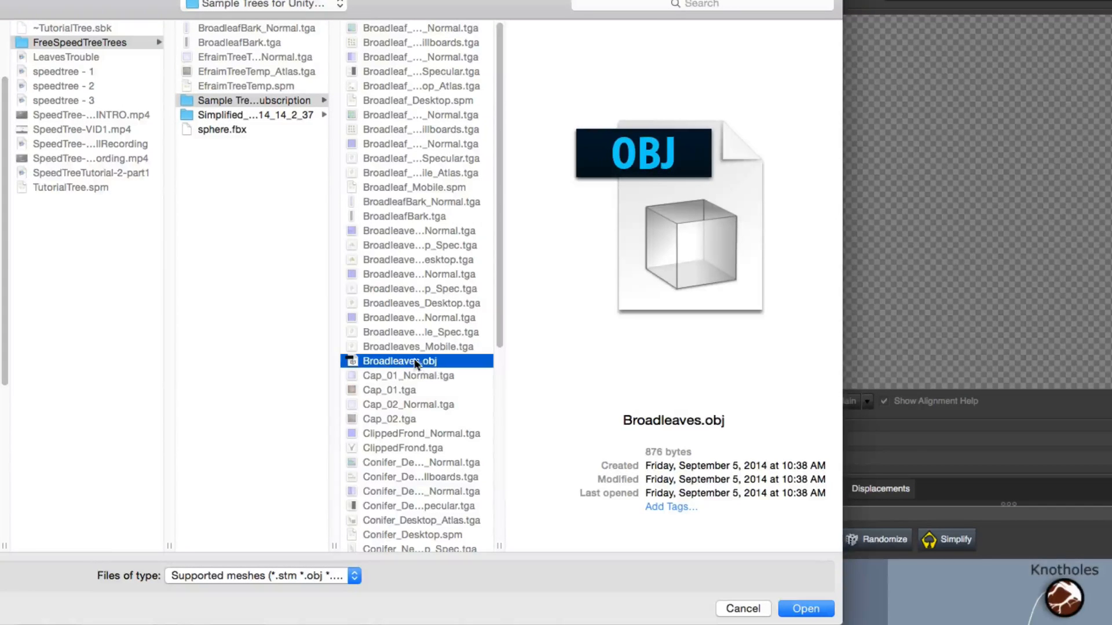
pyautogui.click(804, 608)
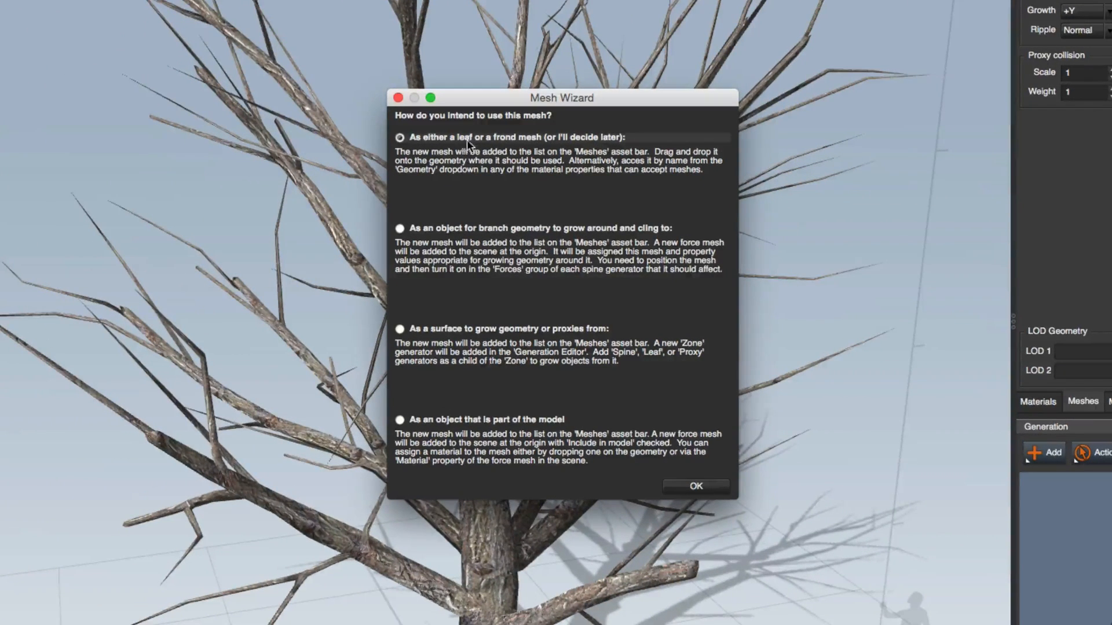
pyautogui.click(695, 487)
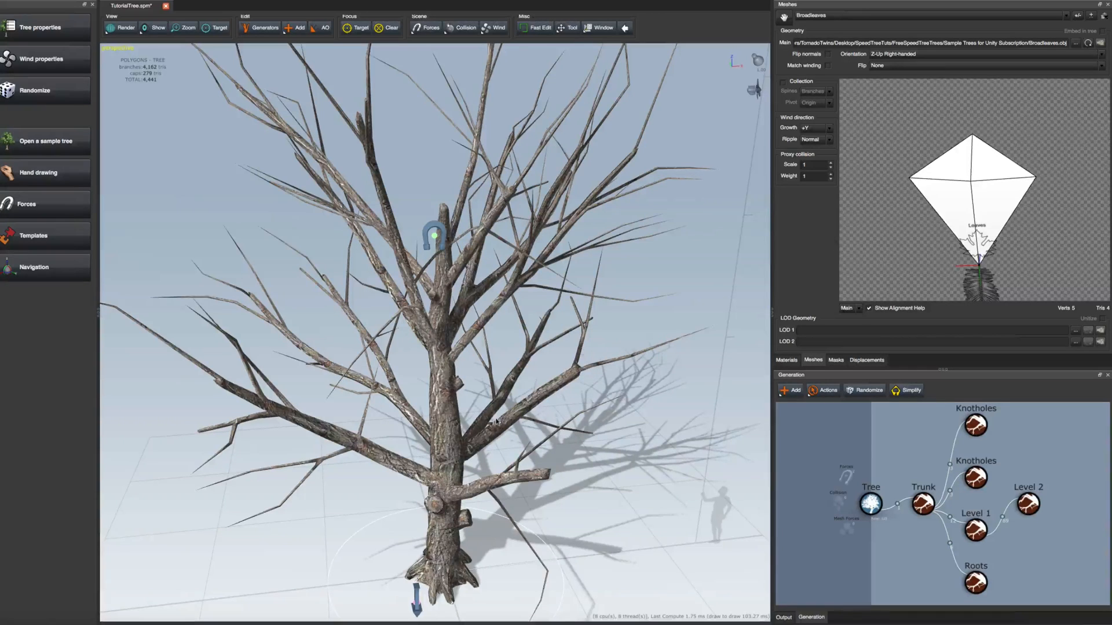
# - Add a Standard Leaves generator to the Level 2 branches and select it for editing
pyautogui.click(973, 526)
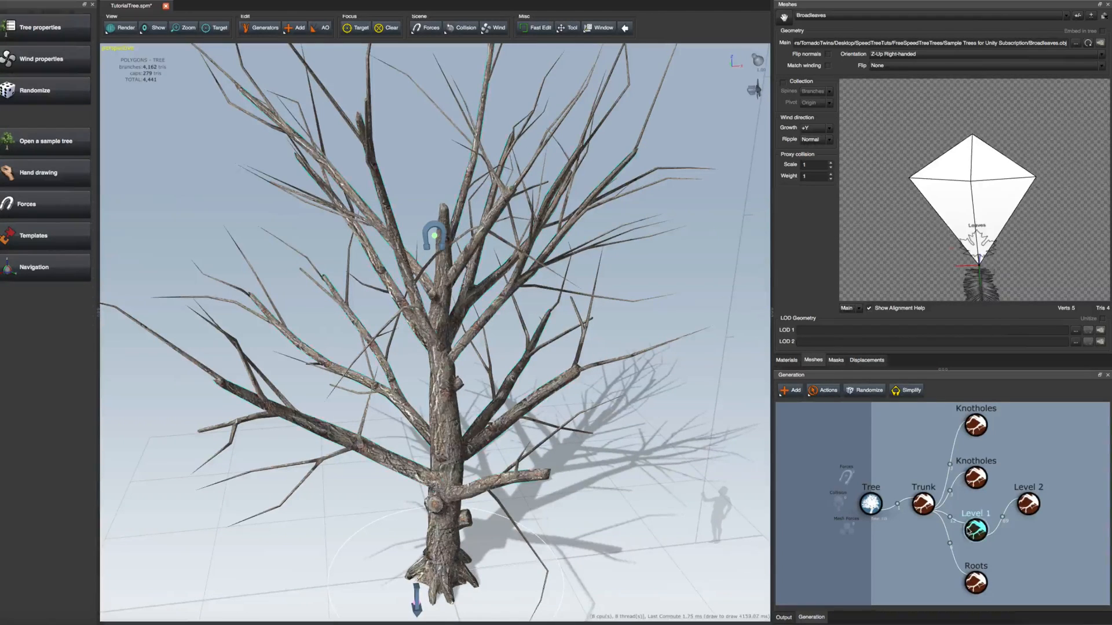
pyautogui.click(974, 528)
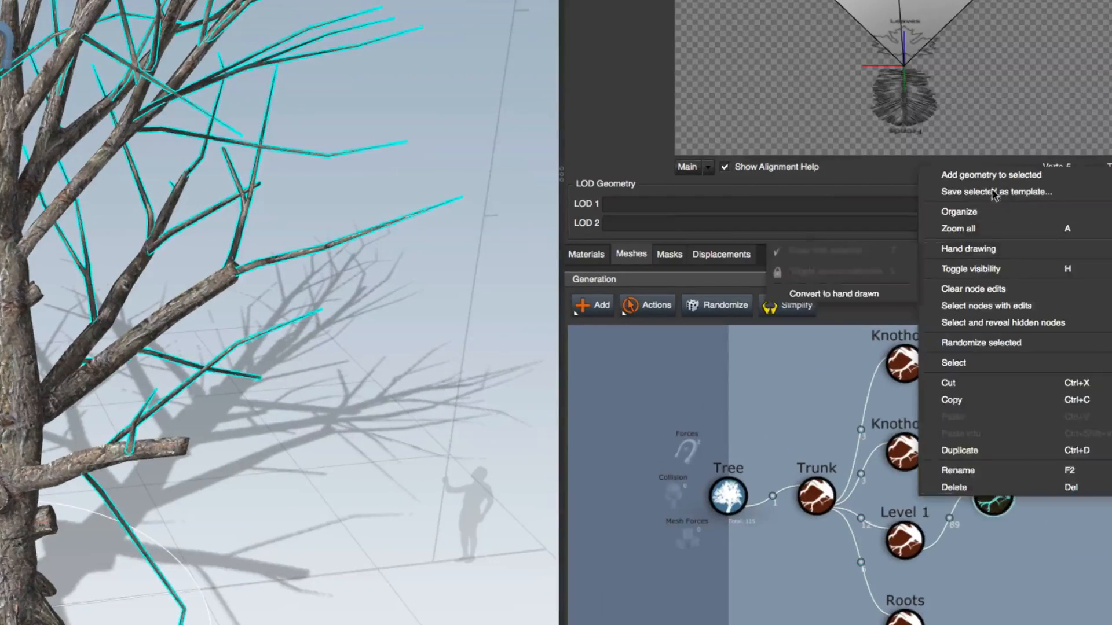
pyautogui.click(991, 175)
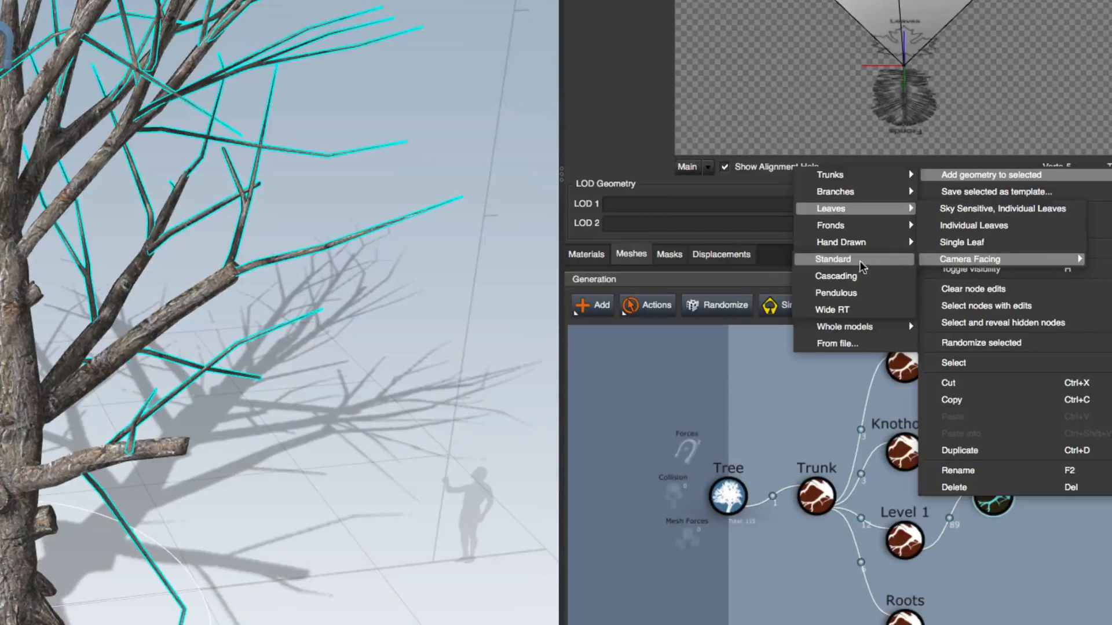
pyautogui.click(968, 259)
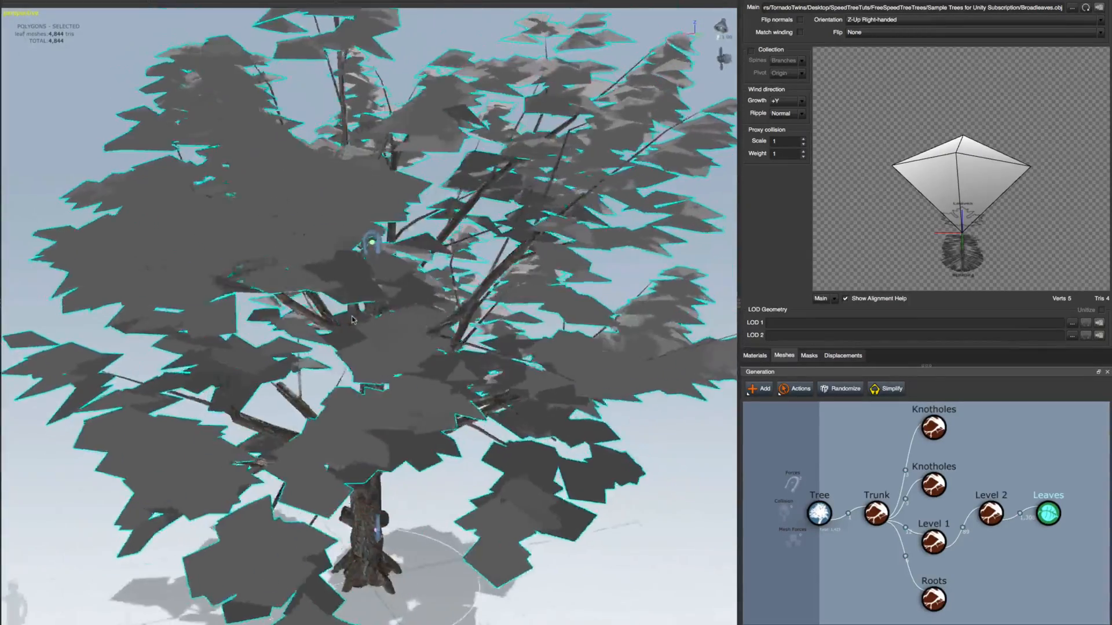
pyautogui.click(1048, 513)
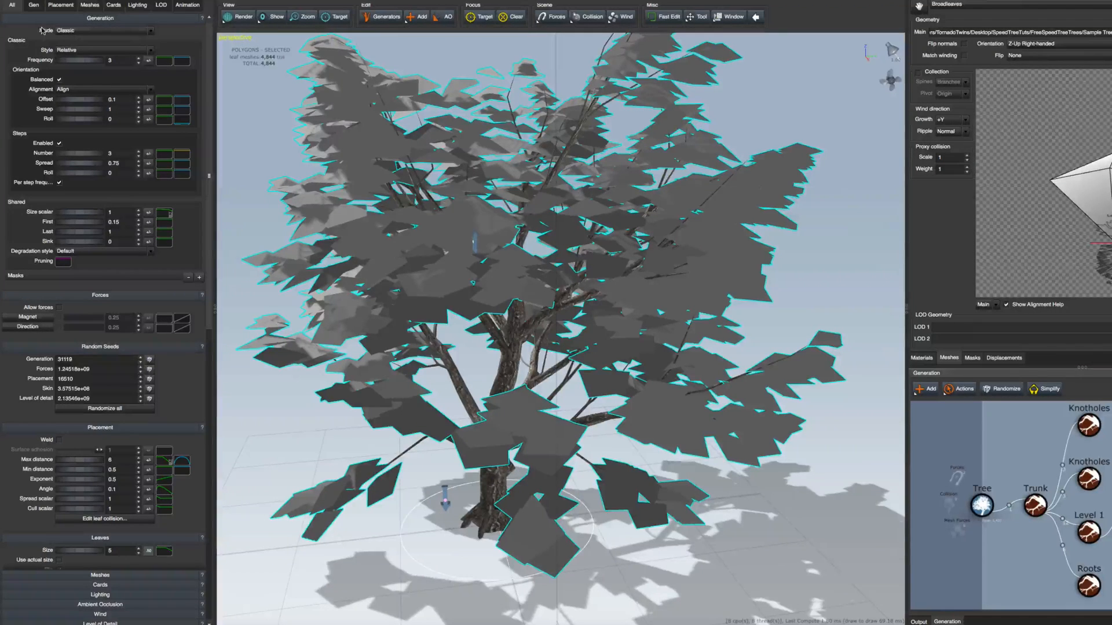
# - Set leaf placement Style to Absolute, keeping the generation Mode on Classic
pyautogui.click(84, 50)
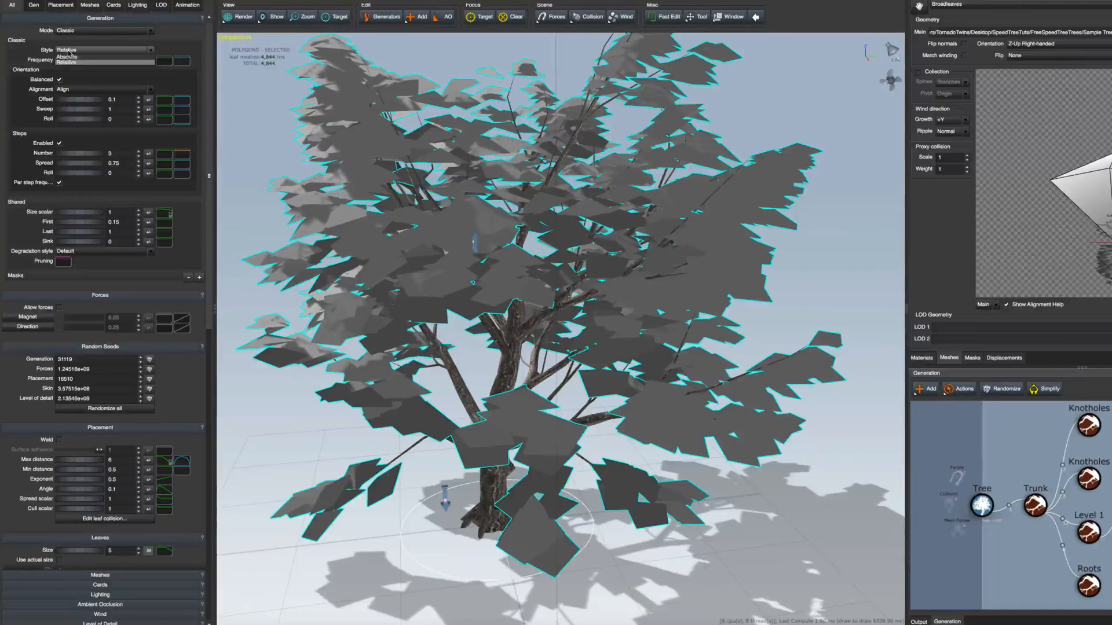
pyautogui.click(66, 50)
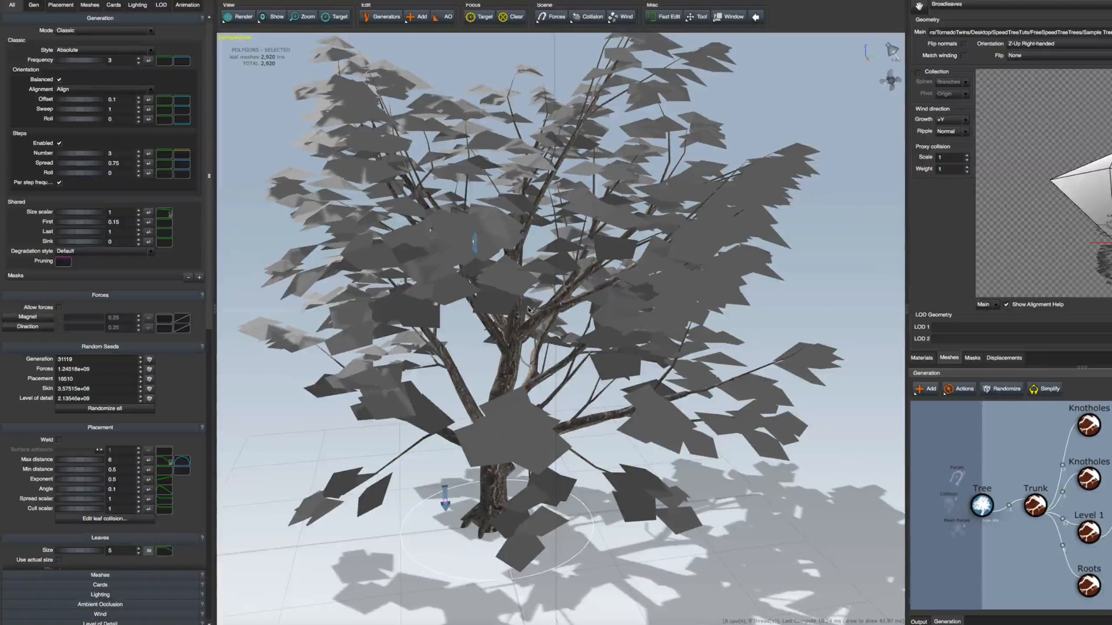
pyautogui.click(104, 30)
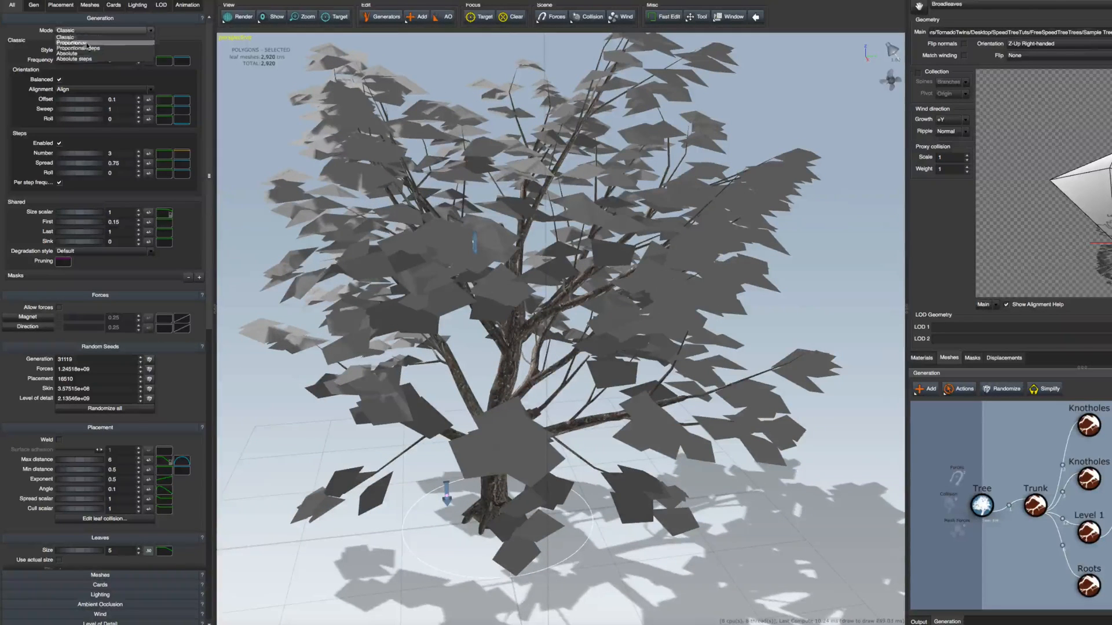
pyautogui.click(76, 52)
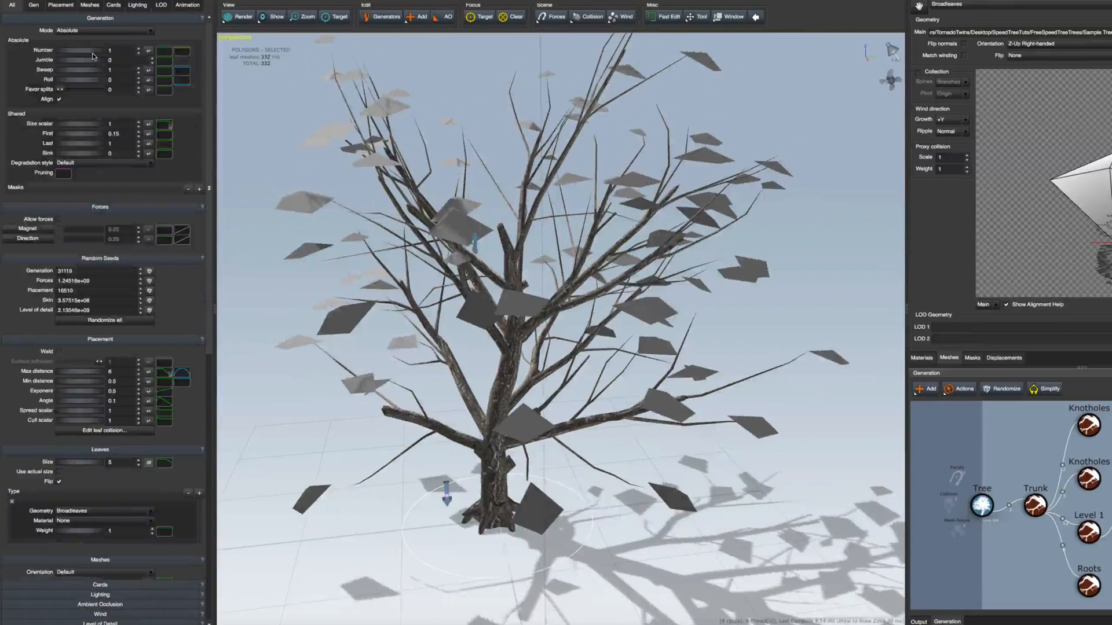
pyautogui.click(105, 30)
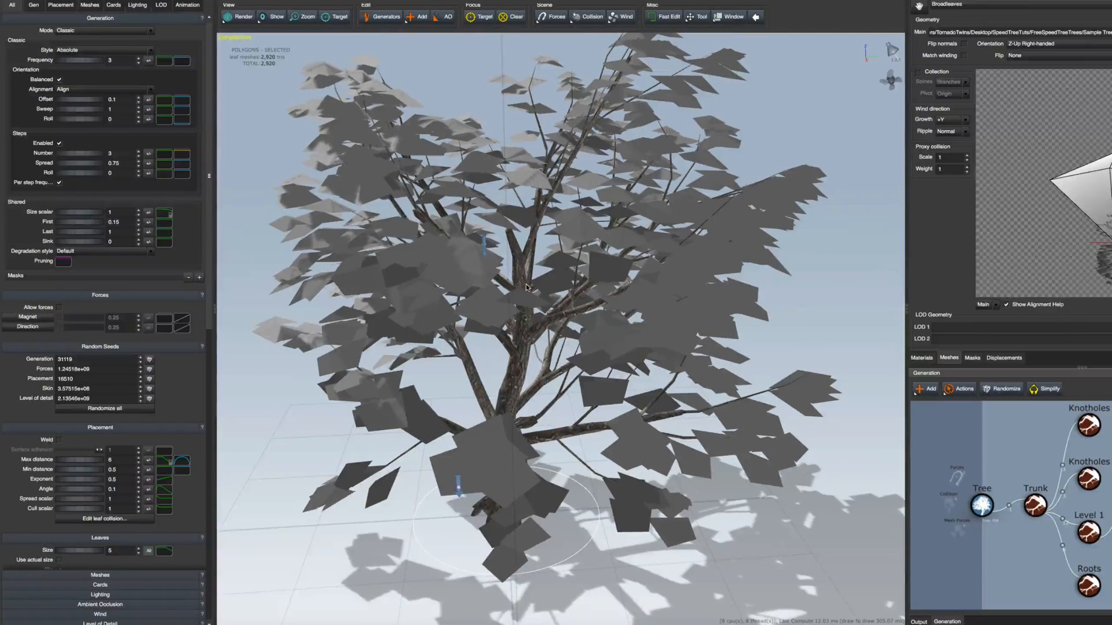
pyautogui.click(113, 5)
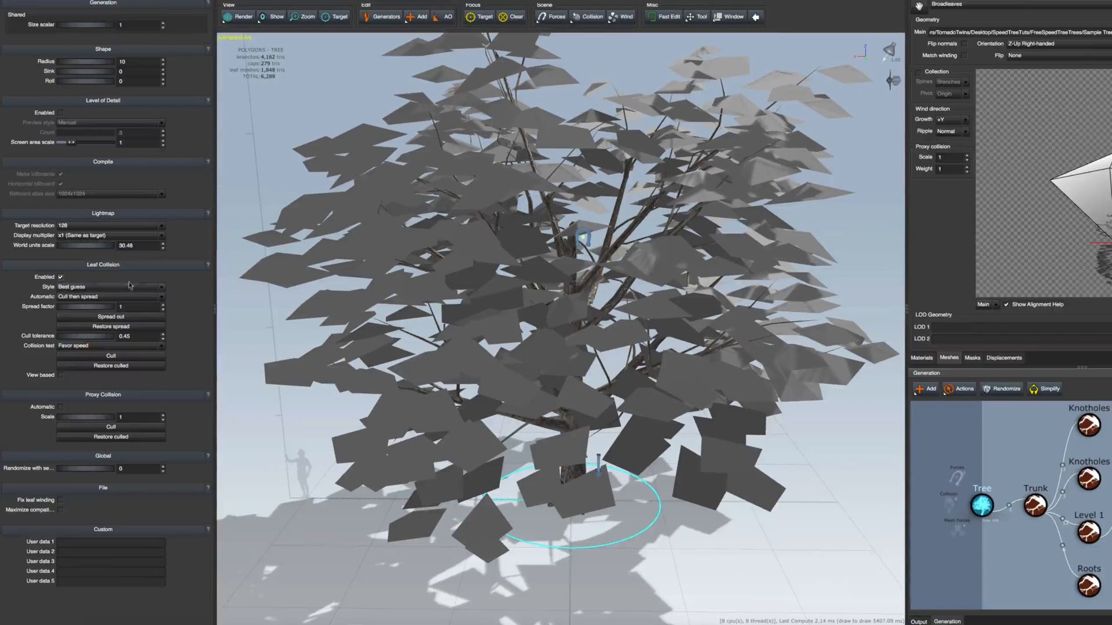
# - Enable Automatic leaf collision culling and raise the leaf Size to 8.8
pyautogui.click(110, 296)
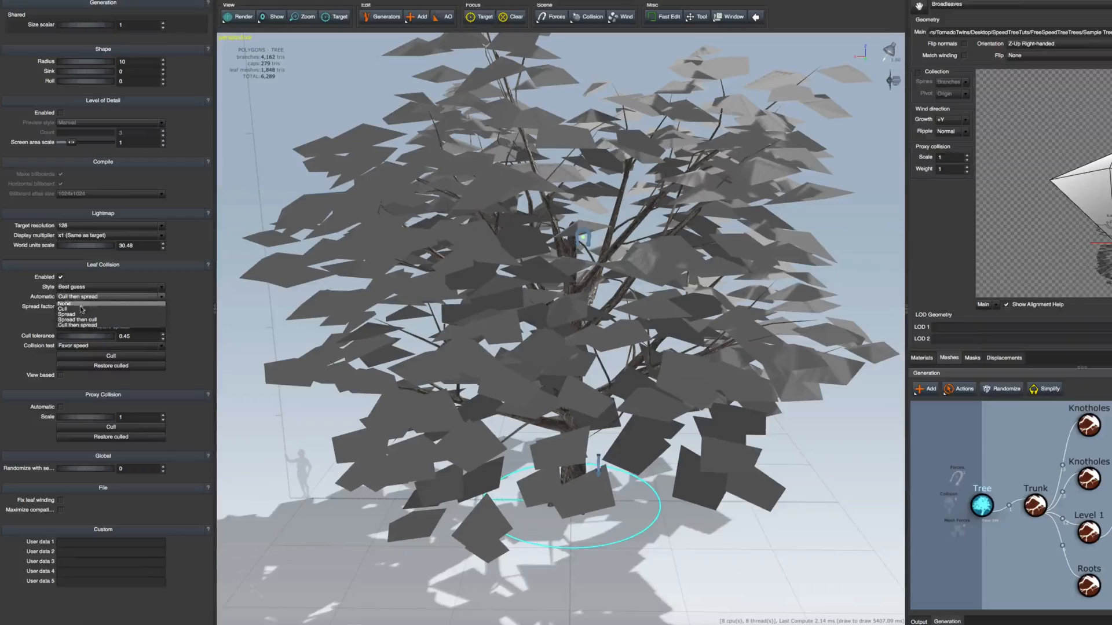
pyautogui.click(64, 308)
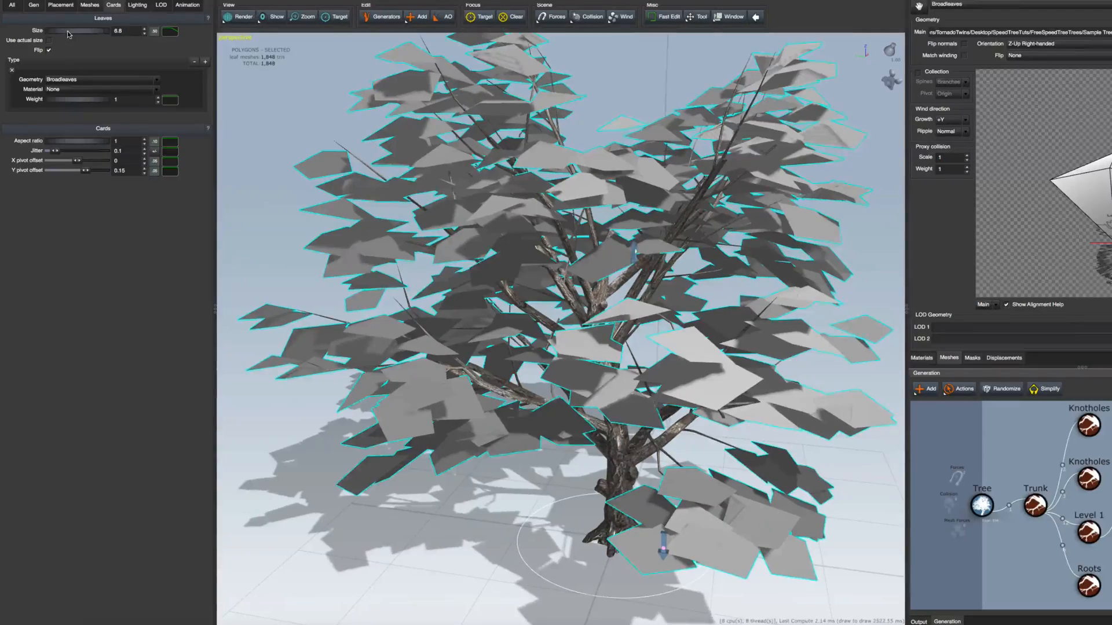
pyautogui.moveTo(67, 30); pyautogui.dragTo(113, 30)
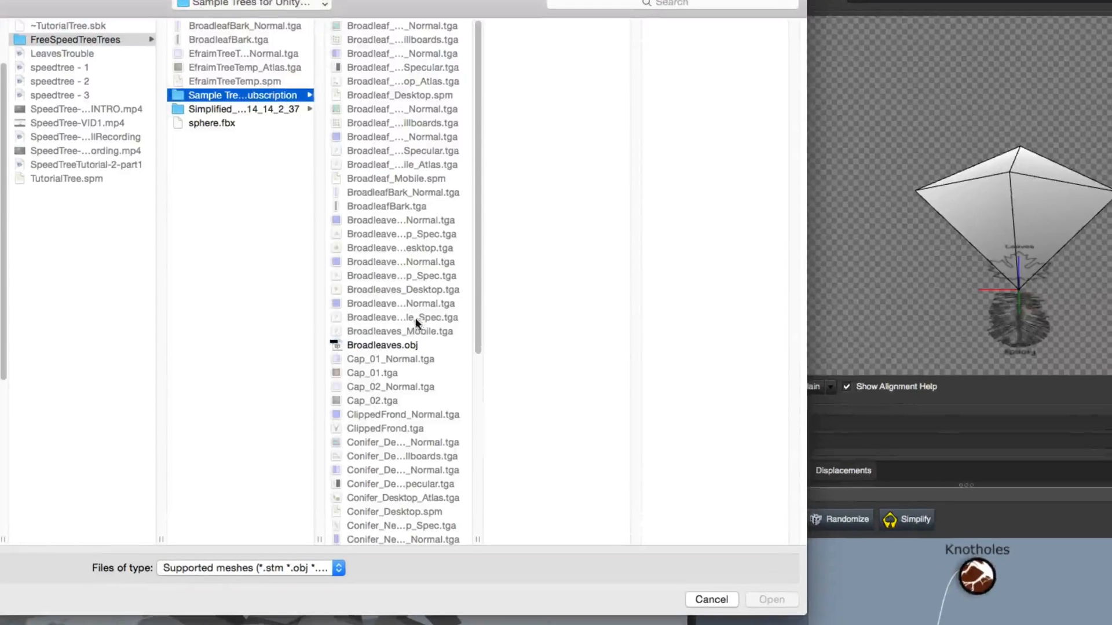
# - Load Broadleaves_Desktop.tga from the sample trees folder as the leaf diffuse texture
pyautogui.scroll(-3)
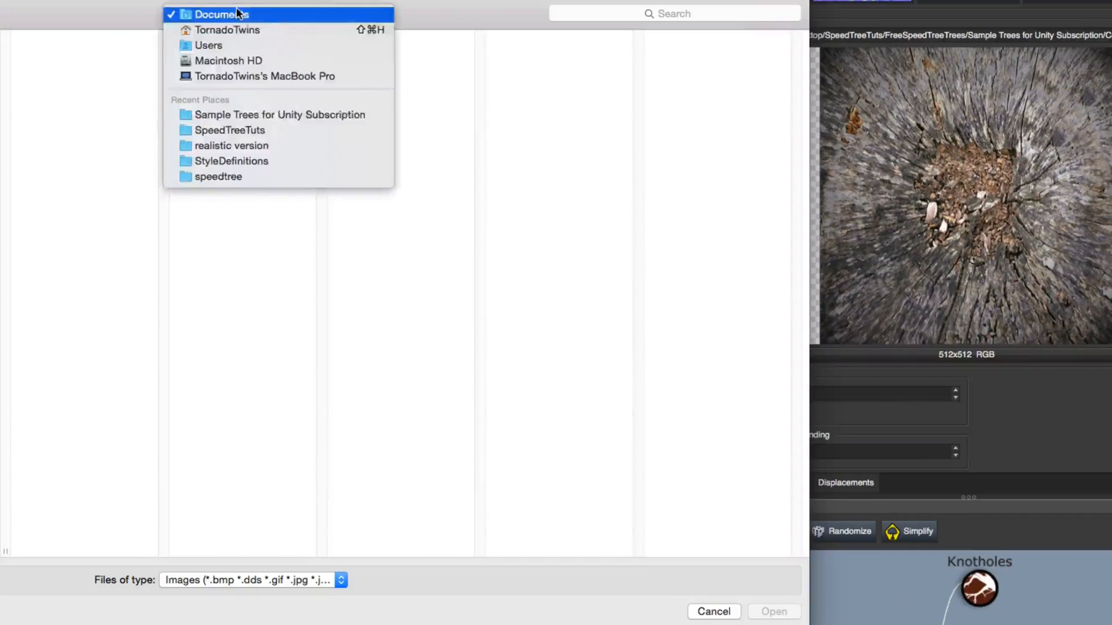
pyautogui.click(279, 114)
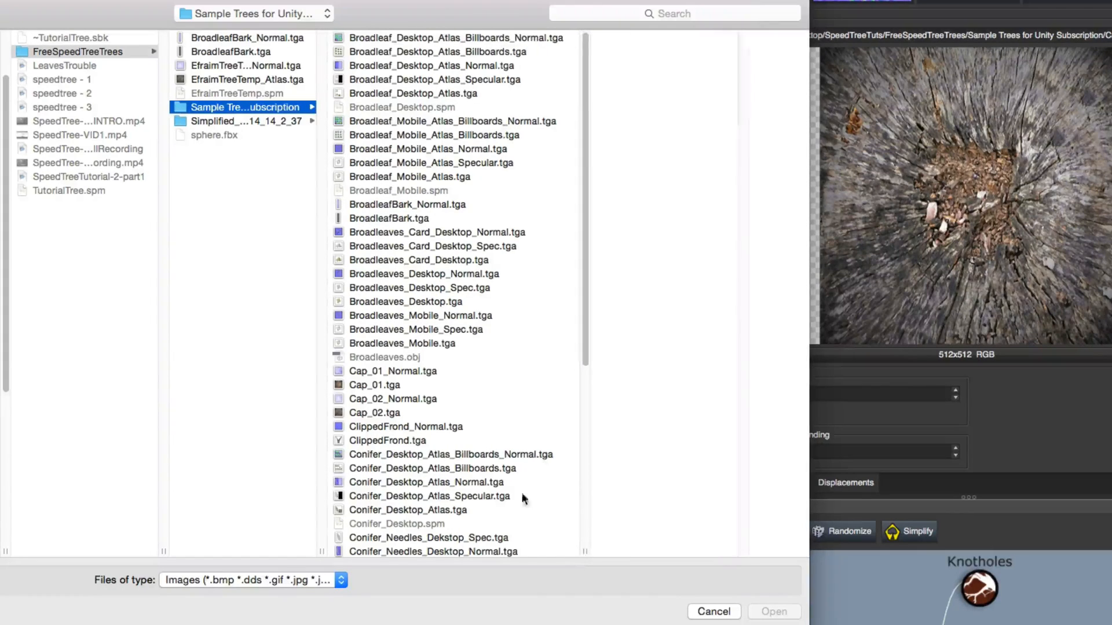
pyautogui.click(405, 302)
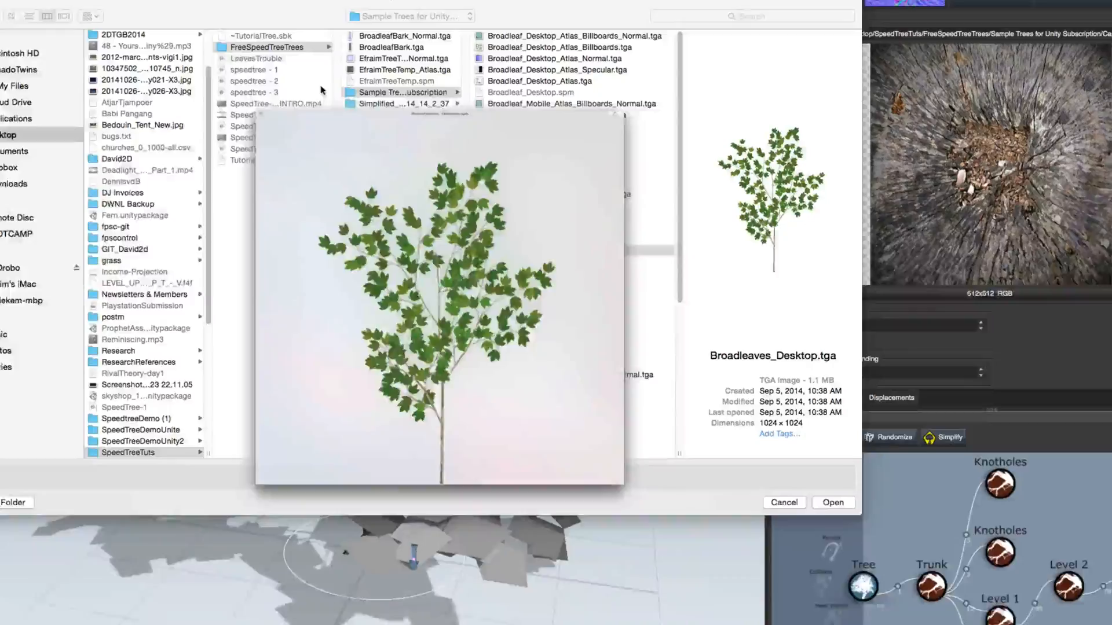
pyautogui.click(833, 502)
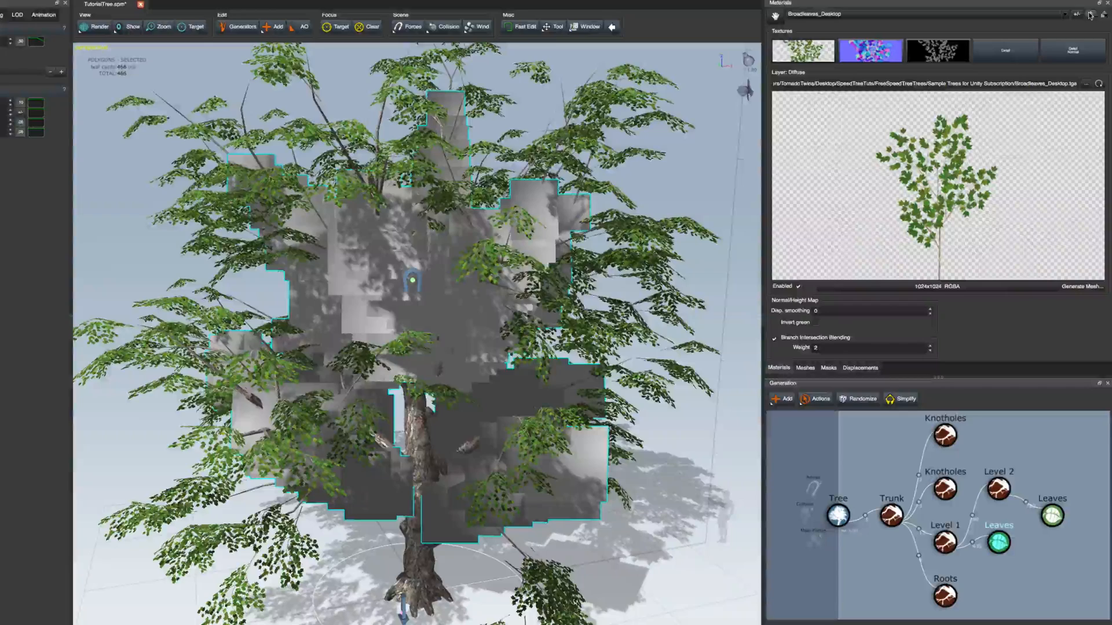
# - Load Broadleaves_Card_Desktop.tga from the sample trees folder as the card leaf material texture
pyautogui.click(1085, 83)
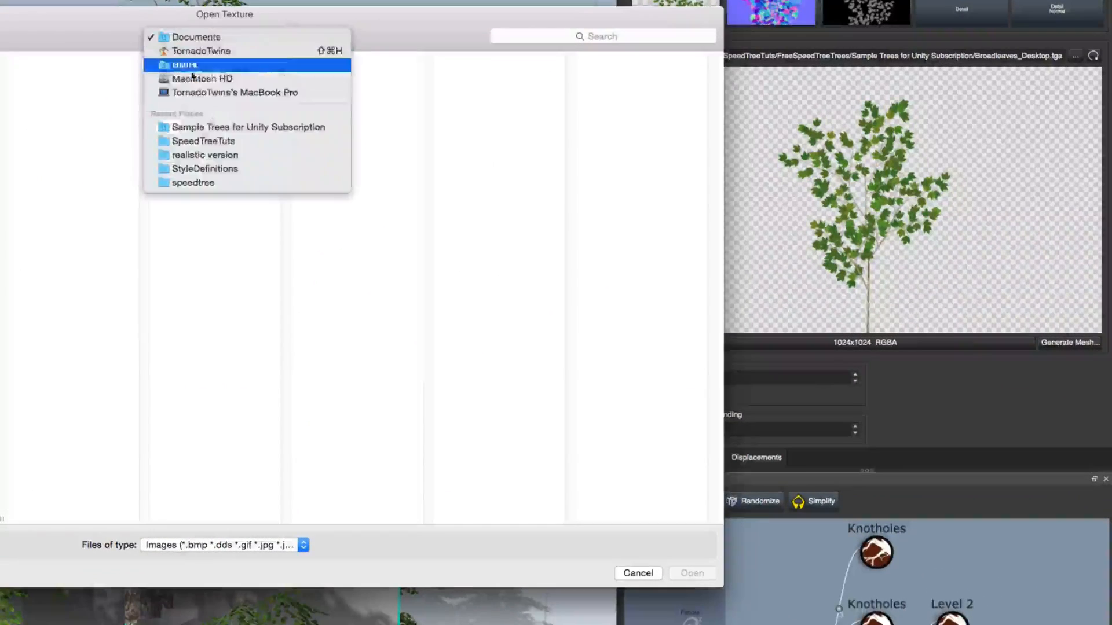
pyautogui.click(248, 127)
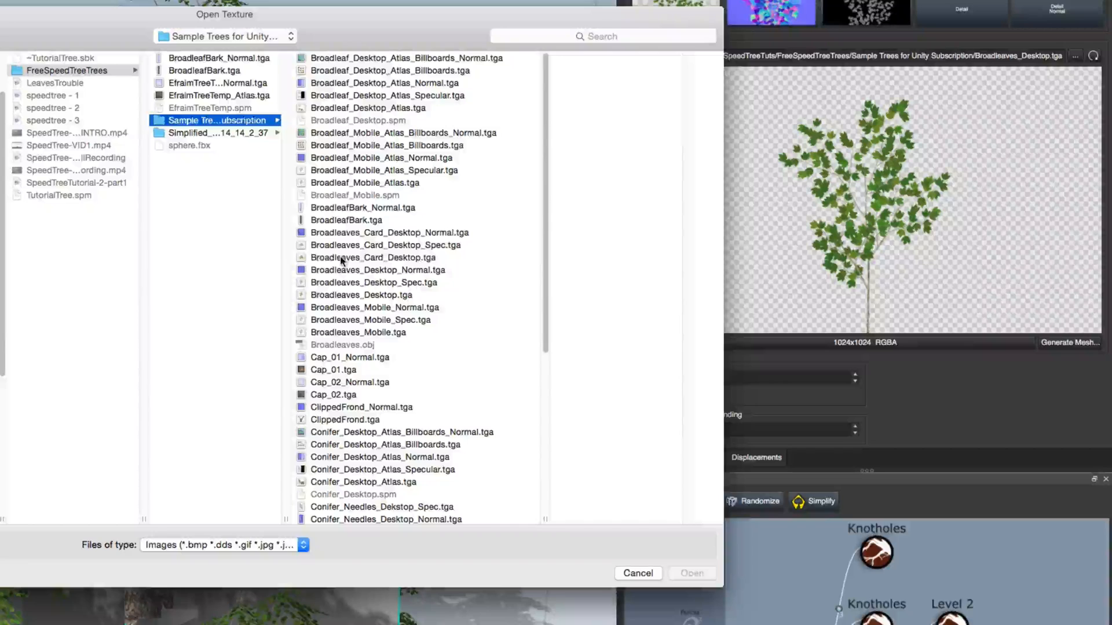
pyautogui.click(374, 257)
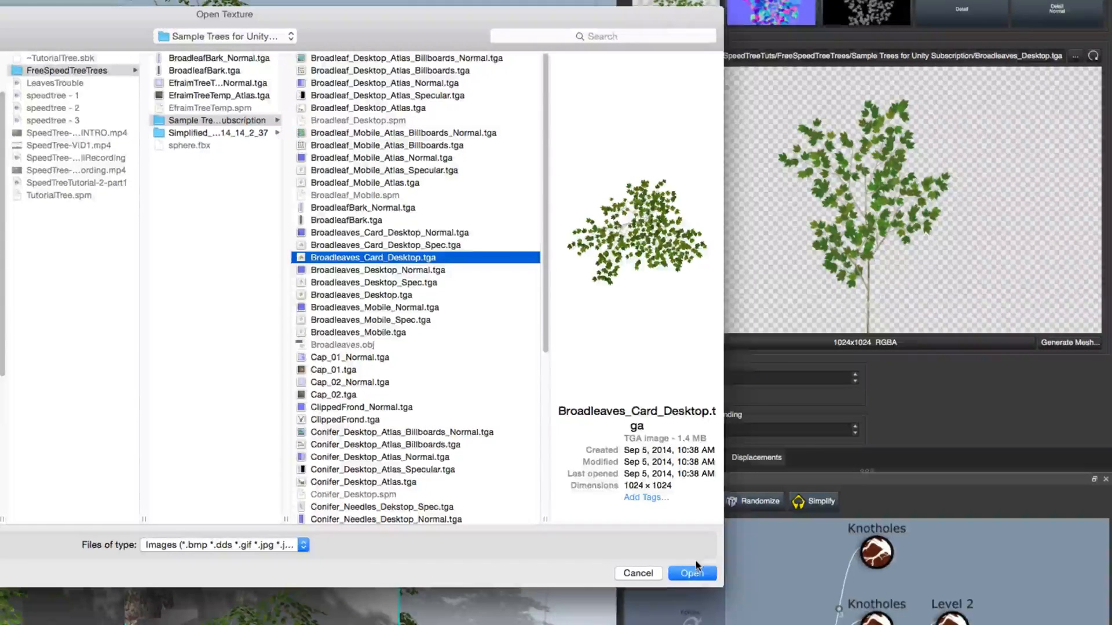
pyautogui.click(690, 573)
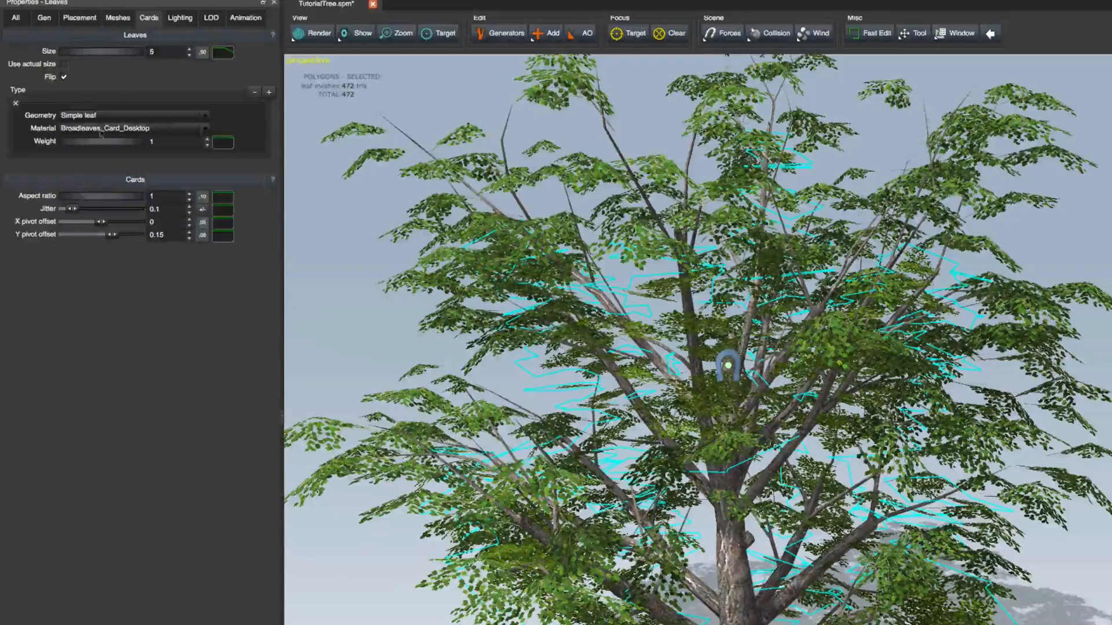
# - Set Leaves Geometry to Cards and raise Placement Max and Min distance to spread the cards
pyautogui.click(134, 115)
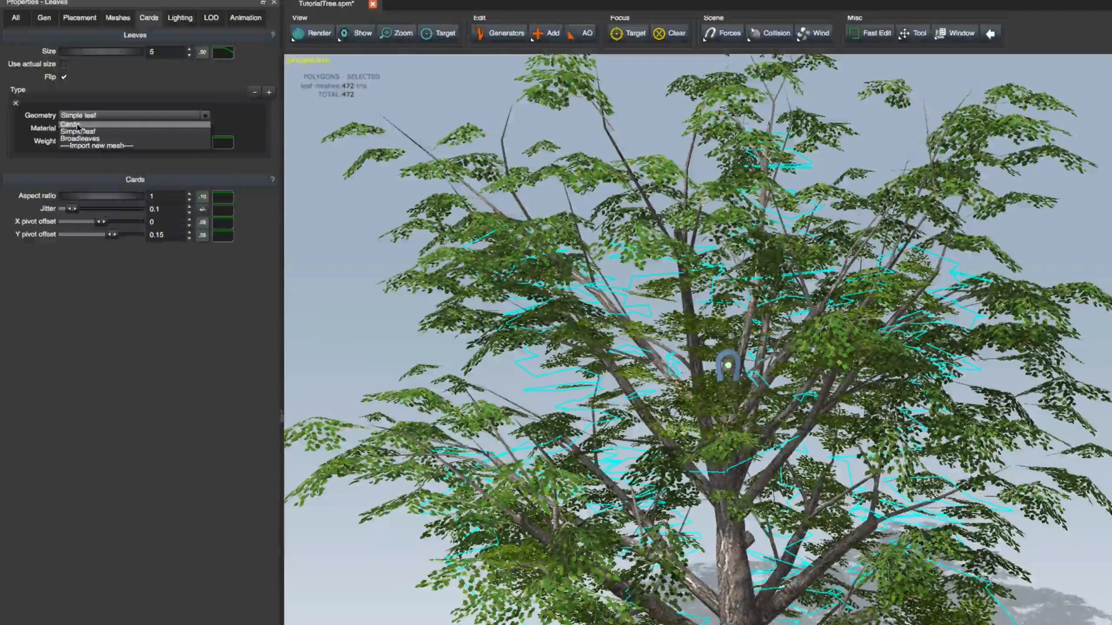
pyautogui.click(69, 124)
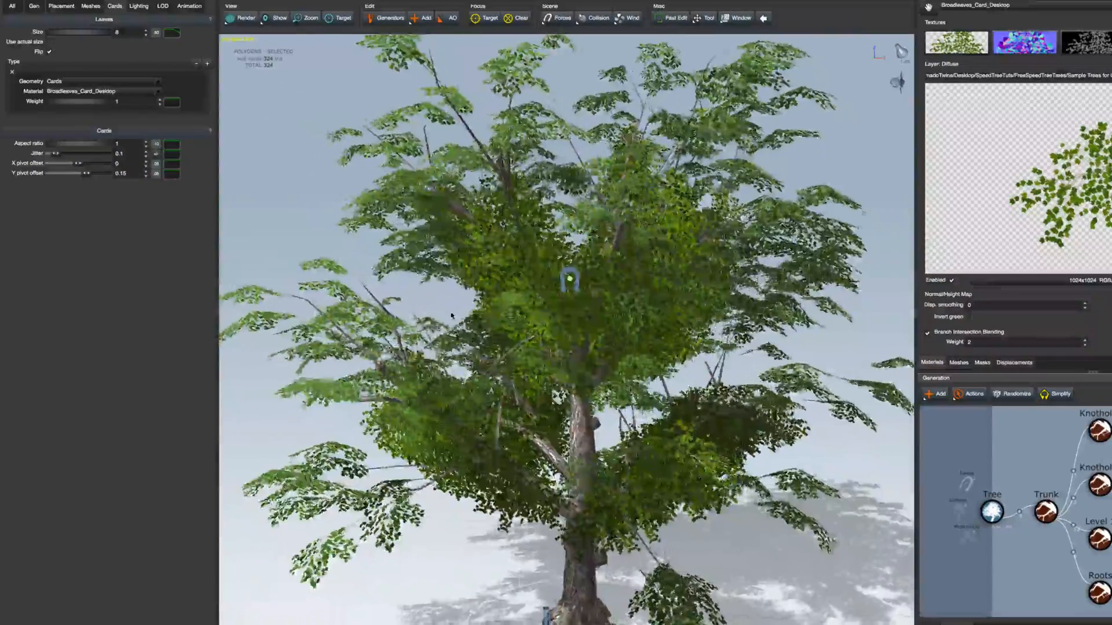
pyautogui.click(61, 6)
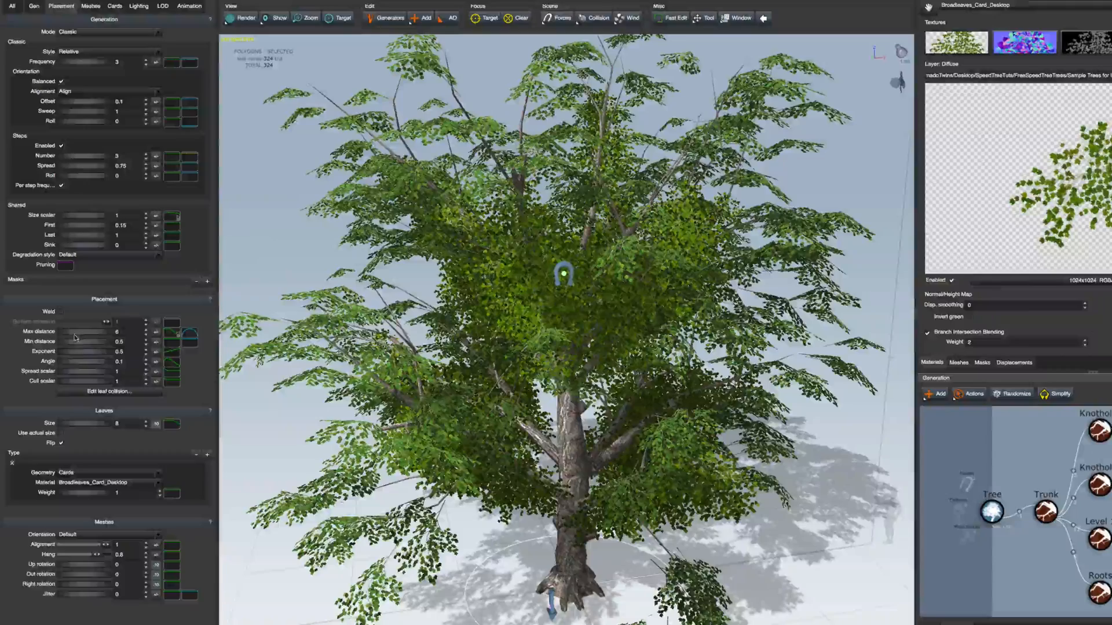
pyautogui.moveTo(74, 331); pyautogui.dragTo(90, 331)
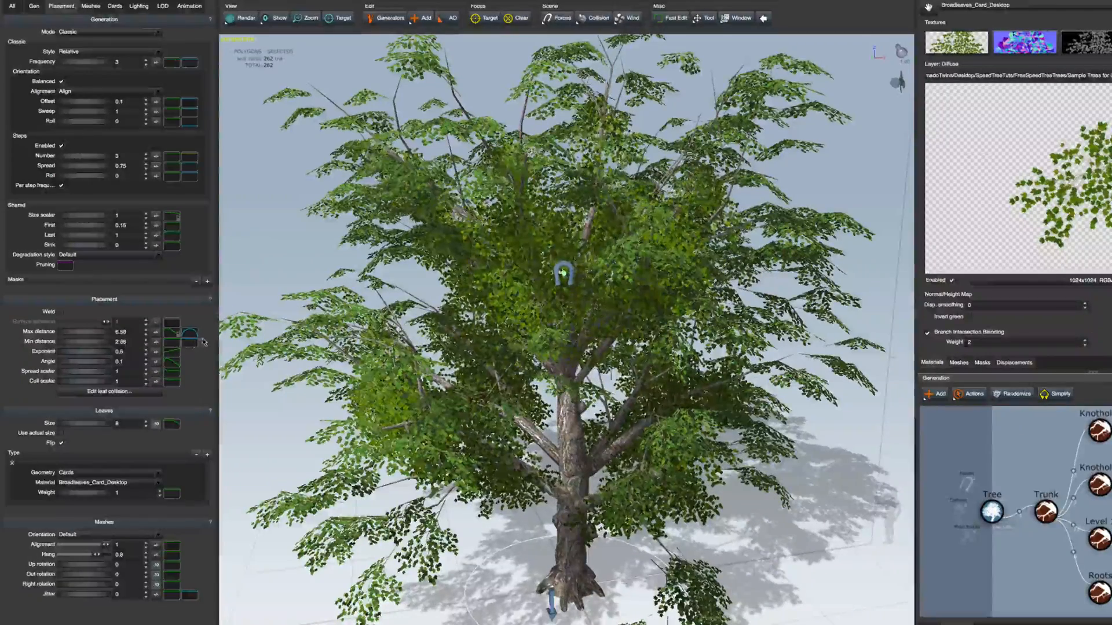
pyautogui.moveTo(93, 341); pyautogui.dragTo(103, 341)
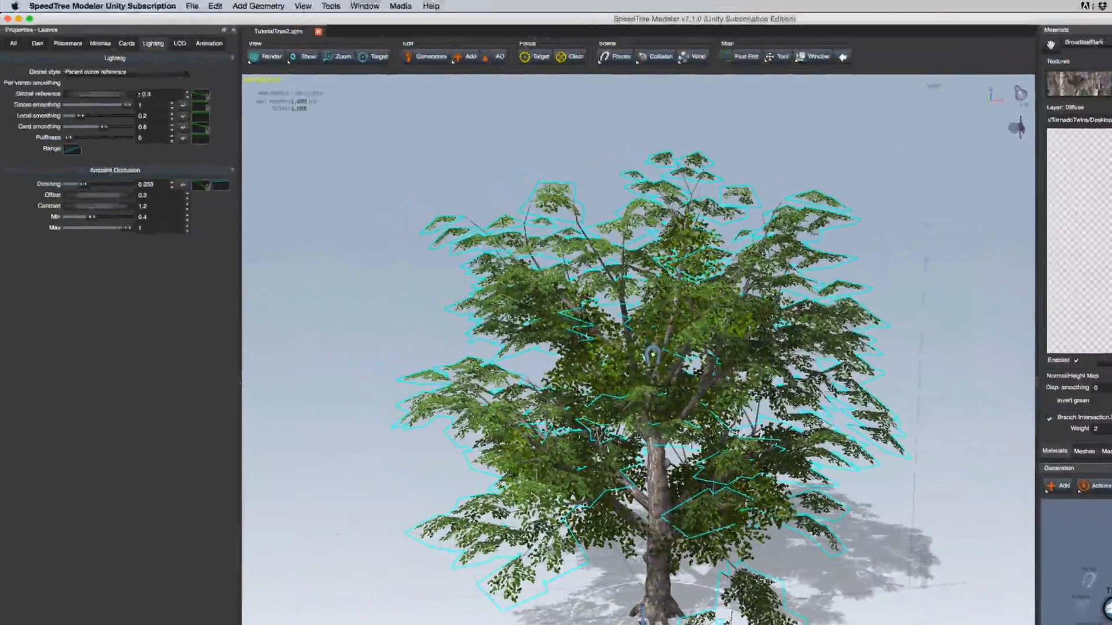
pyautogui.click(99, 42)
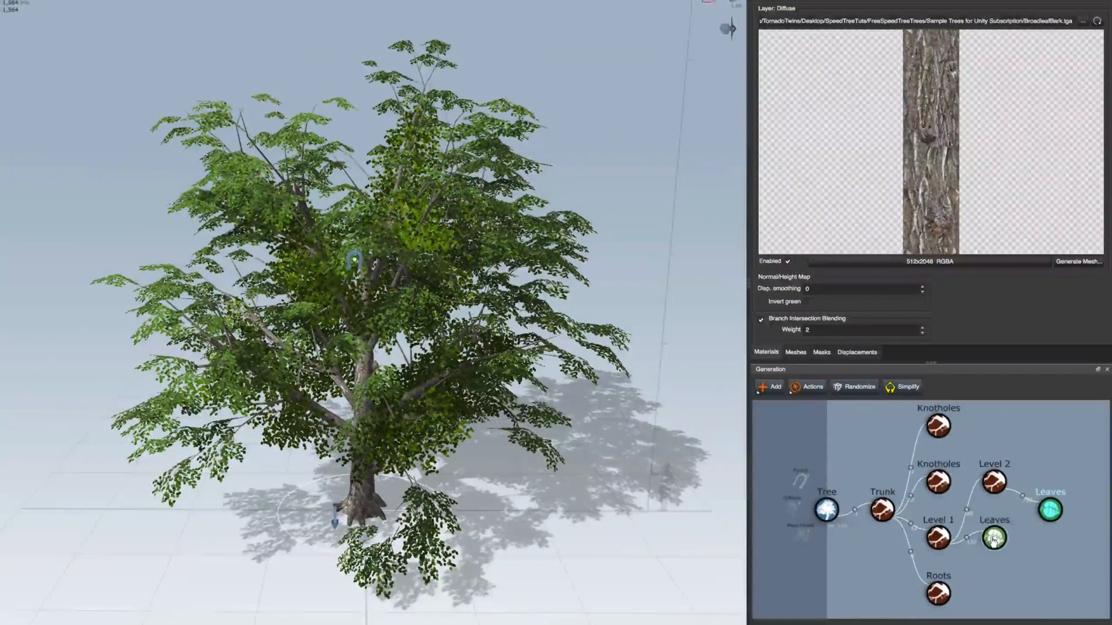
# - Lower the right end of the Level 1 Spine Start angle curve so angles drop toward the trunk top
pyautogui.click(993, 539)
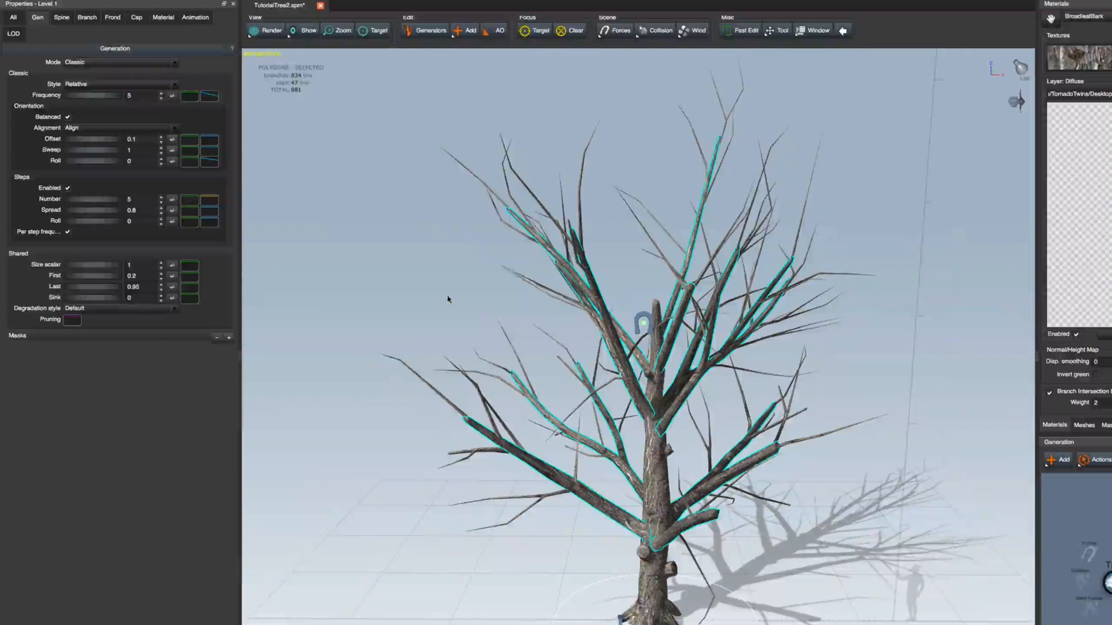
pyautogui.click(61, 17)
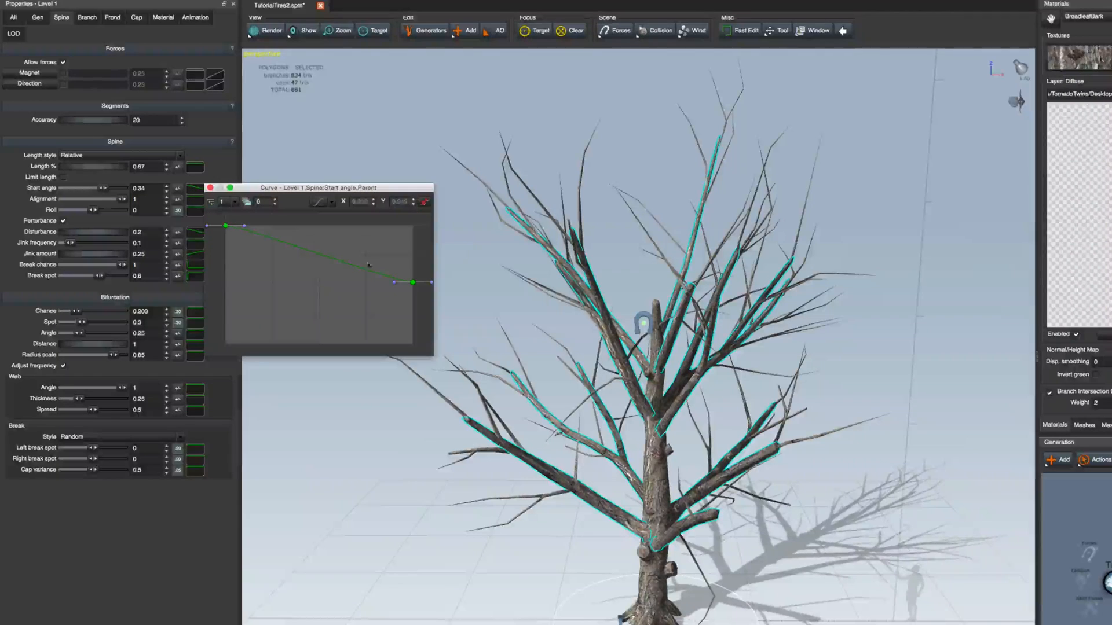
pyautogui.moveTo(414, 282); pyautogui.dragTo(414, 283)
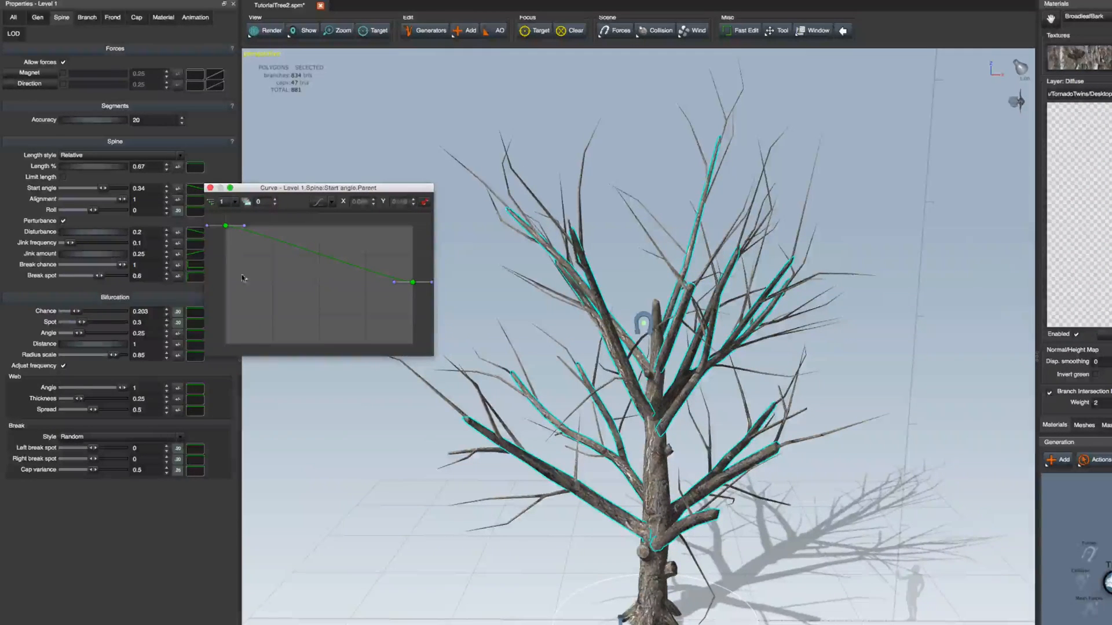
pyautogui.moveTo(411, 283); pyautogui.dragTo(412, 282)
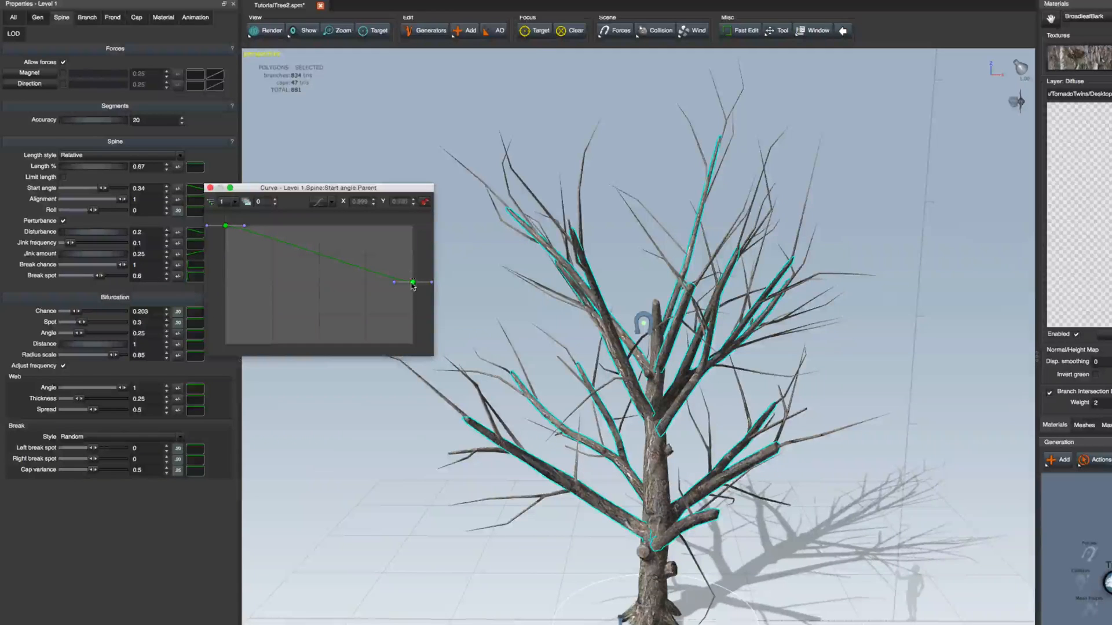
pyautogui.moveTo(413, 282); pyautogui.dragTo(413, 290)
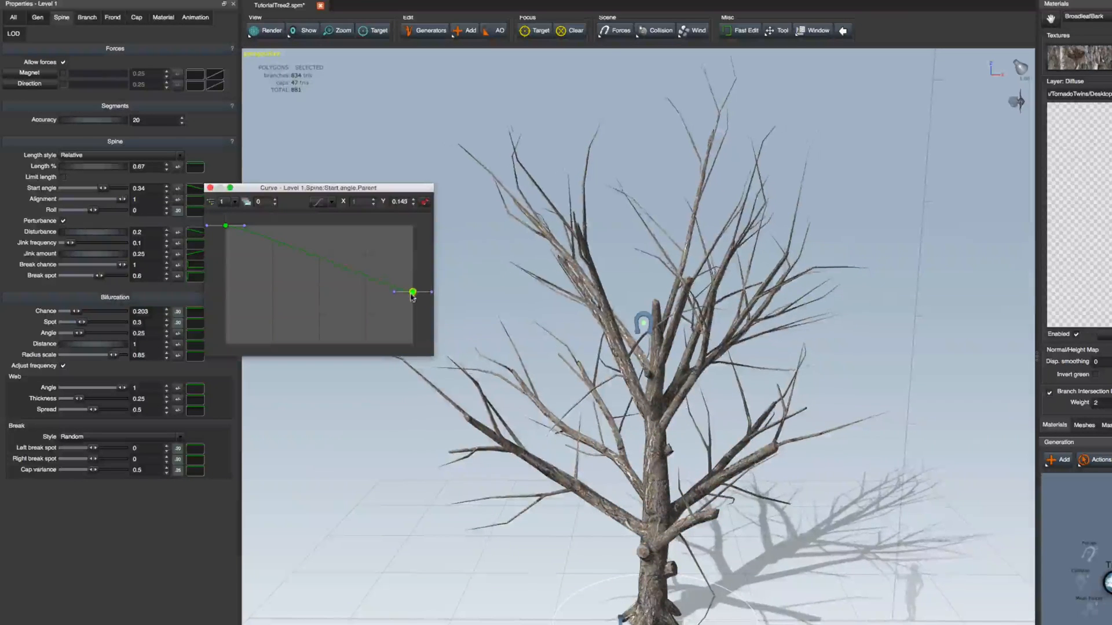
pyautogui.moveTo(412, 291); pyautogui.dragTo(412, 302)
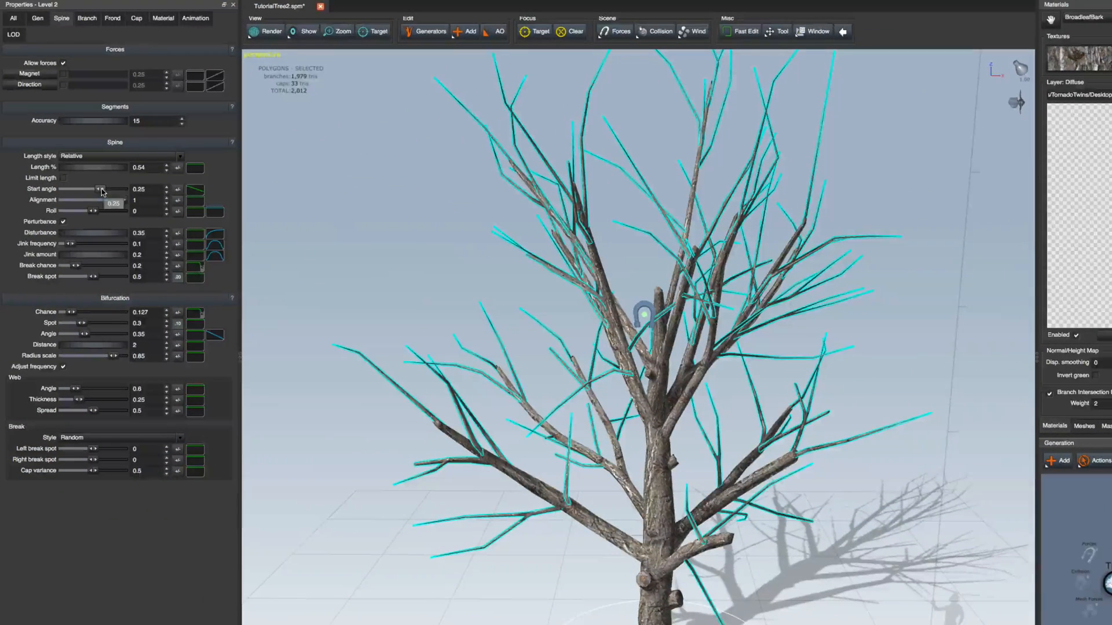
# - Drag the Level 2 Spine Start angle from 0.25 down to about 0.13 so twigs hug their parents
pyautogui.moveTo(103, 189); pyautogui.dragTo(94, 188)
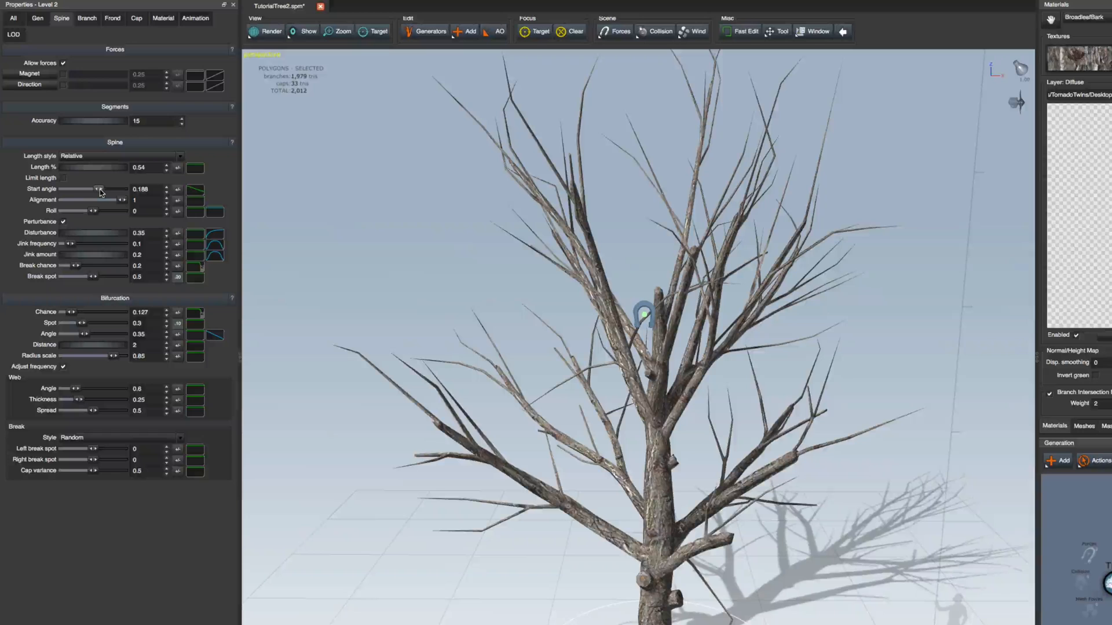
pyautogui.moveTo(99, 189); pyautogui.dragTo(94, 188)
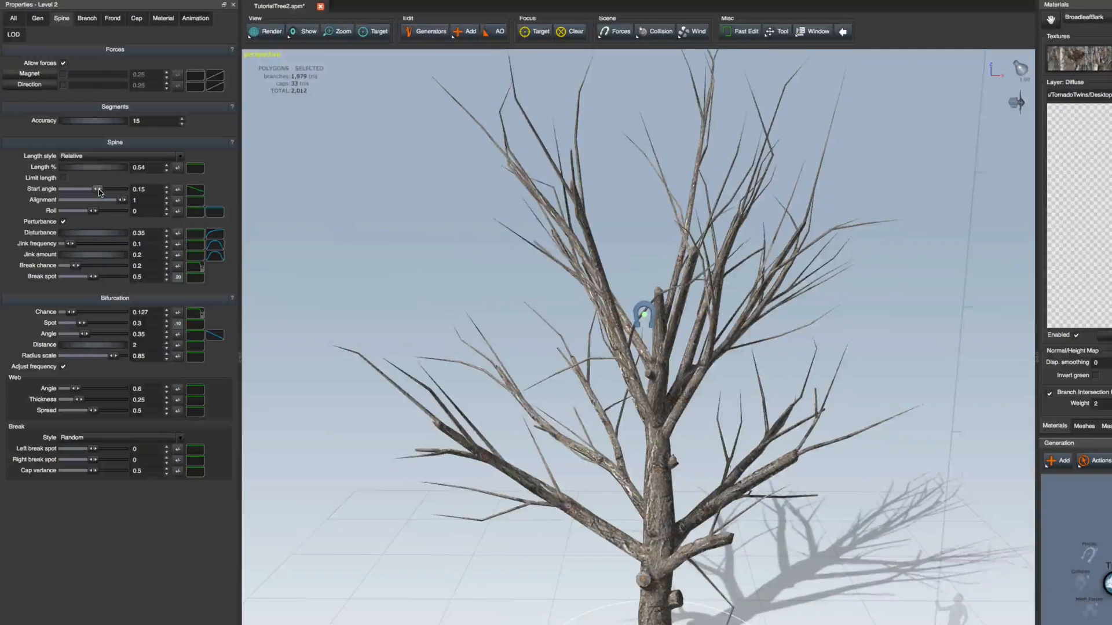
pyautogui.moveTo(101, 189); pyautogui.dragTo(96, 189)
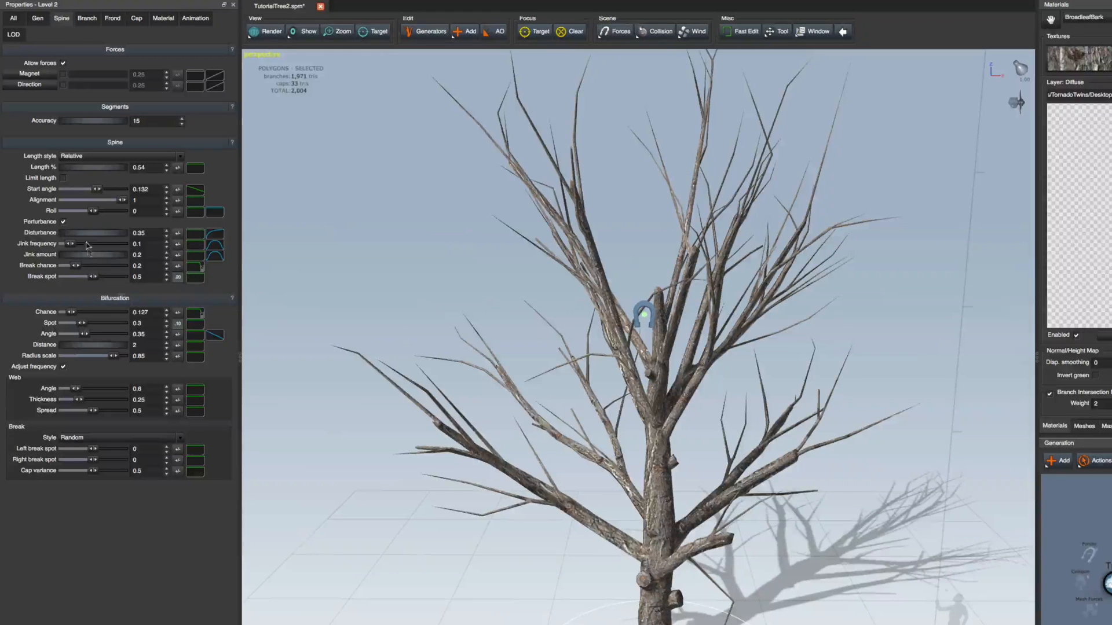
pyautogui.click(37, 17)
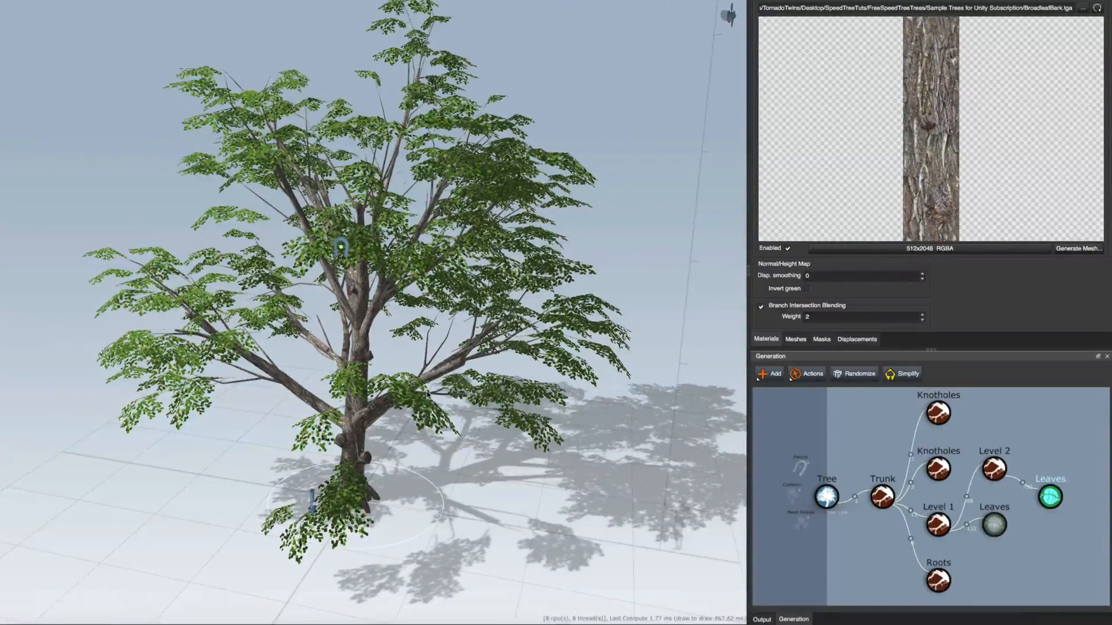
# - Select the Level 2 mesh leaves generator and bring its Right rotation down close to 0
pyautogui.click(1050, 497)
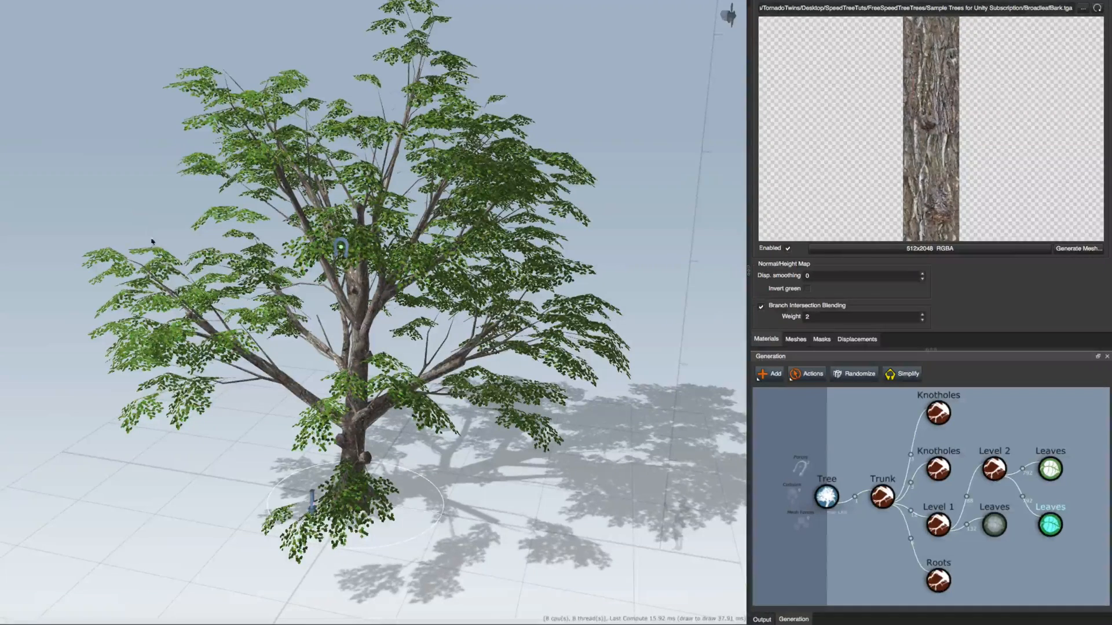
pyautogui.click(1051, 524)
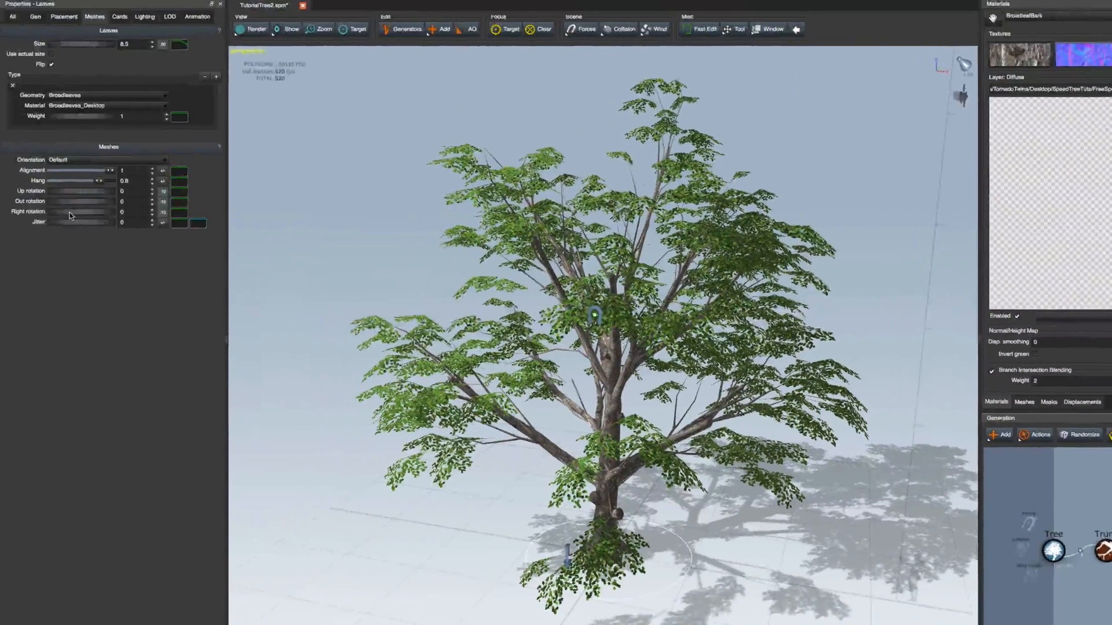
pyautogui.moveTo(67, 212); pyautogui.dragTo(76, 211)
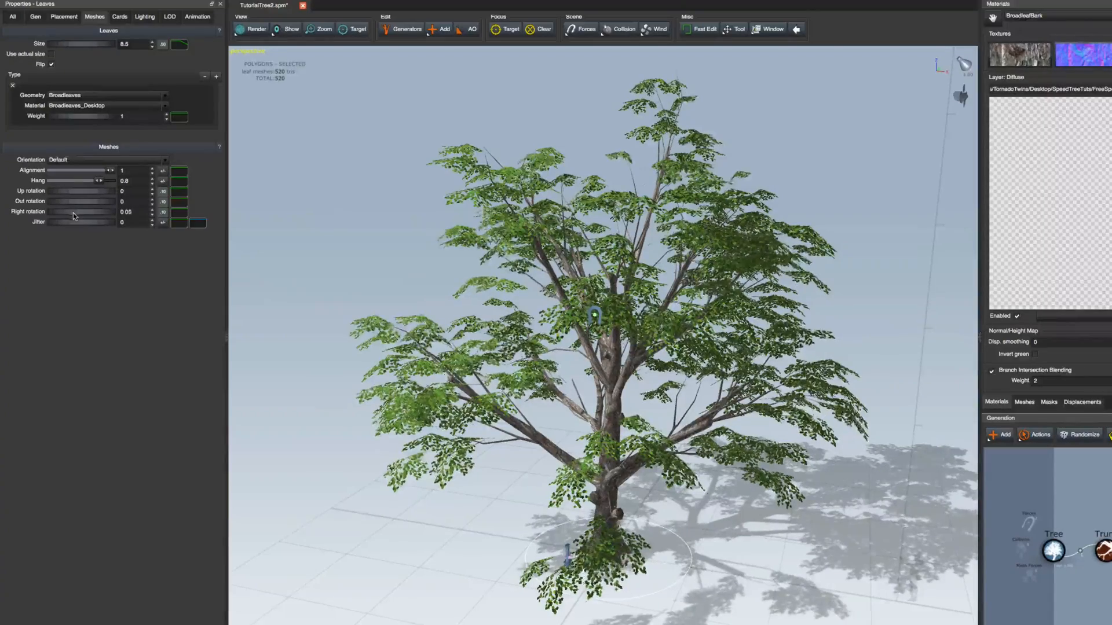
pyautogui.moveTo(71, 211); pyautogui.dragTo(90, 211)
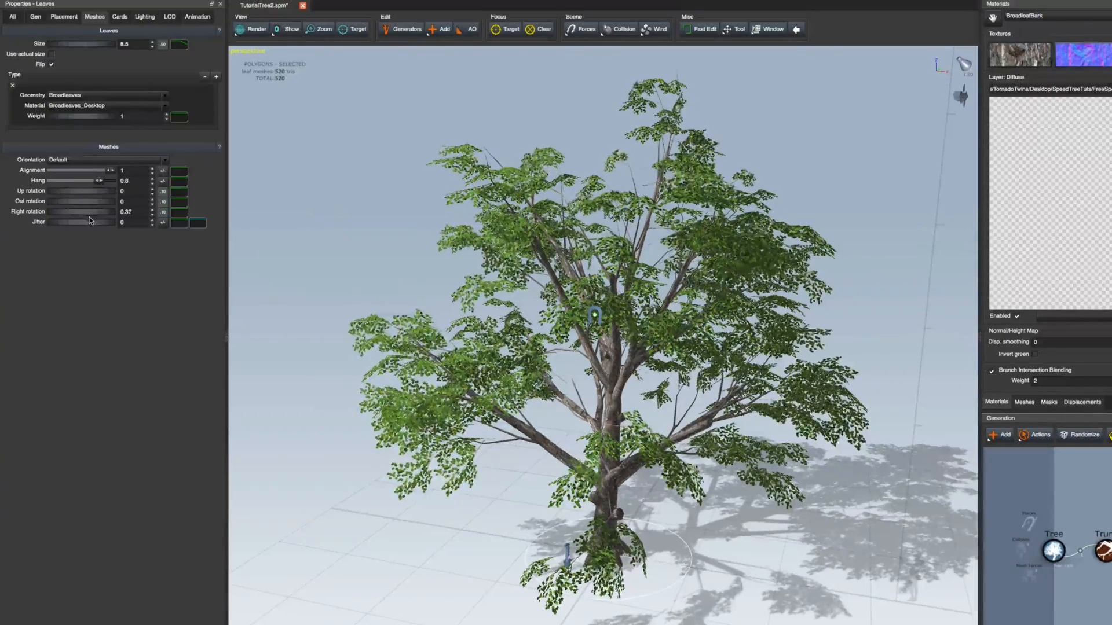
pyautogui.moveTo(85, 210); pyautogui.dragTo(90, 211)
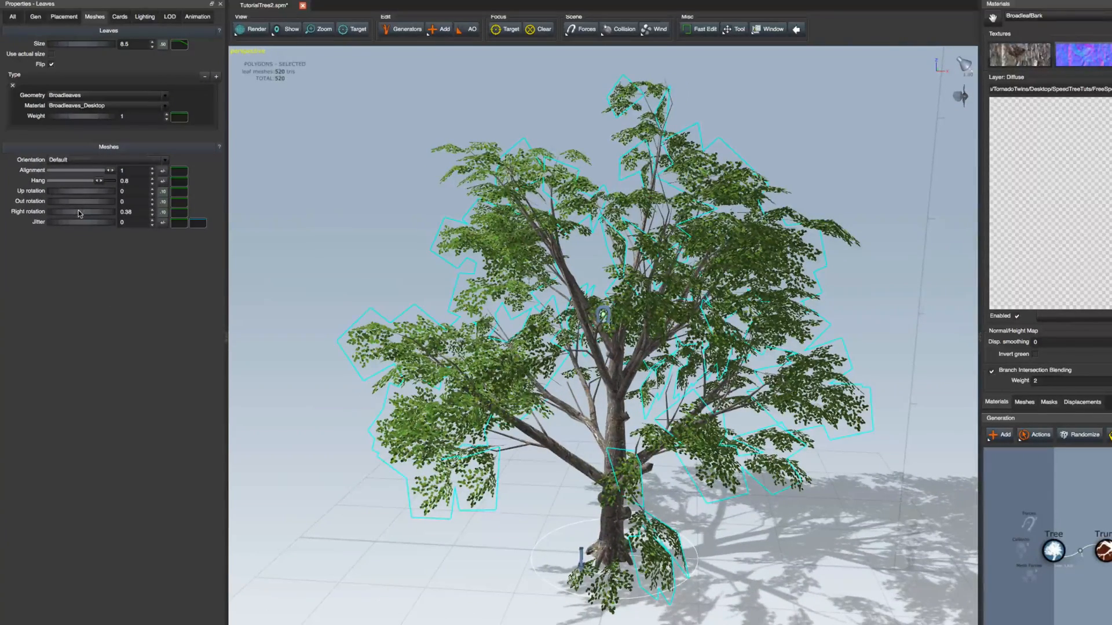
pyautogui.moveTo(71, 211); pyautogui.dragTo(87, 212)
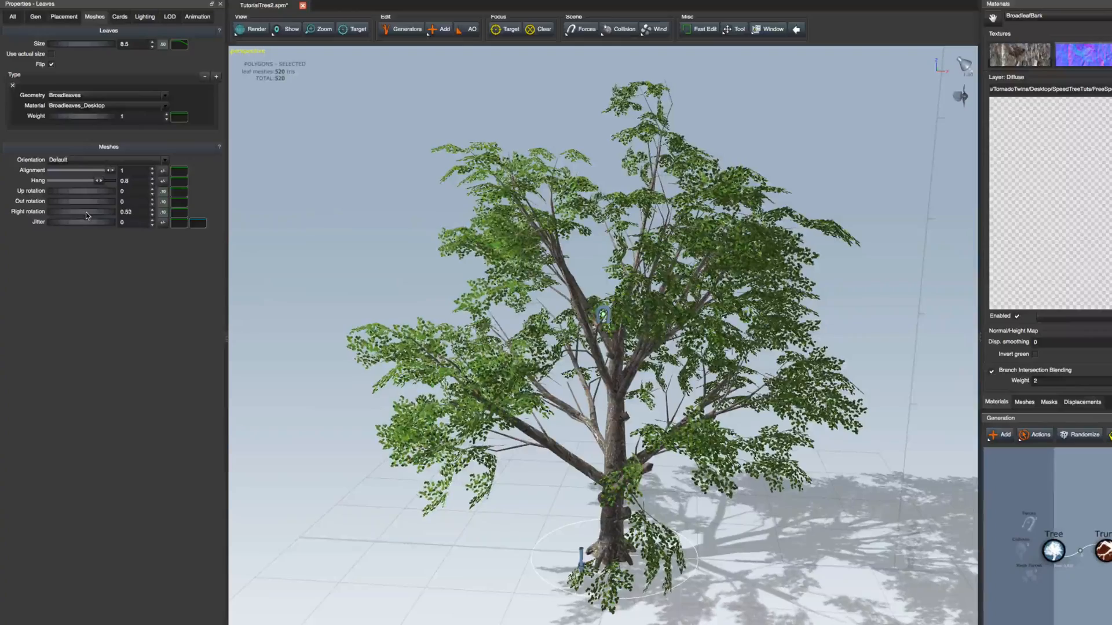
pyautogui.moveTo(100, 211); pyautogui.dragTo(84, 211)
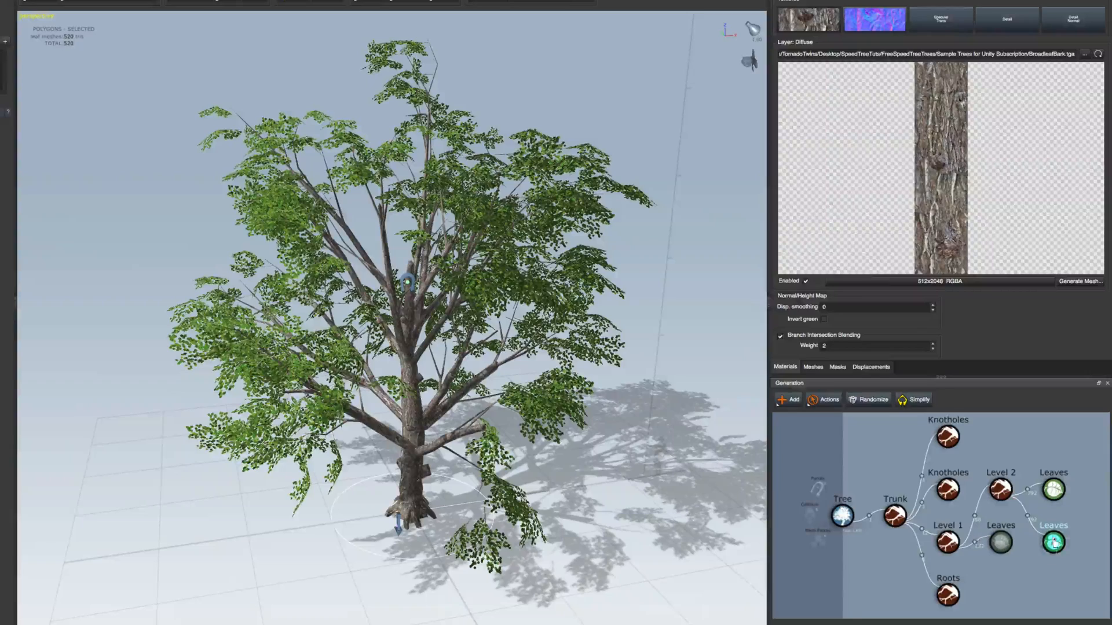
# - With both Leaves nodes selected, taper the Parent curve's far end toward branch tips, yielding 1,468 leaf meshes
pyautogui.click(1053, 489)
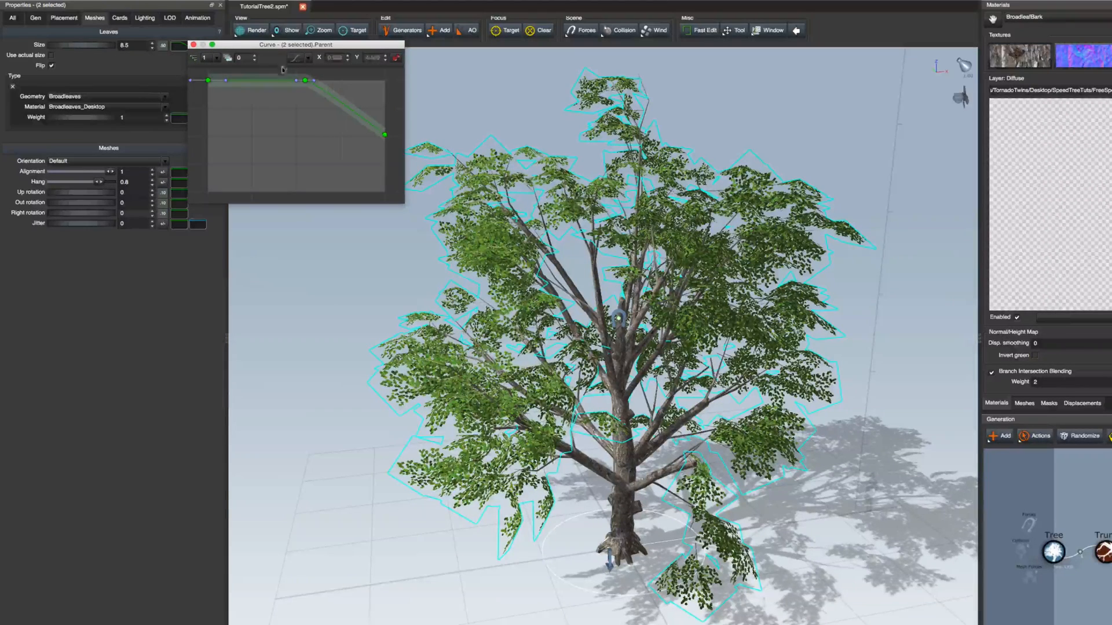
pyautogui.moveTo(383, 135); pyautogui.dragTo(383, 90)
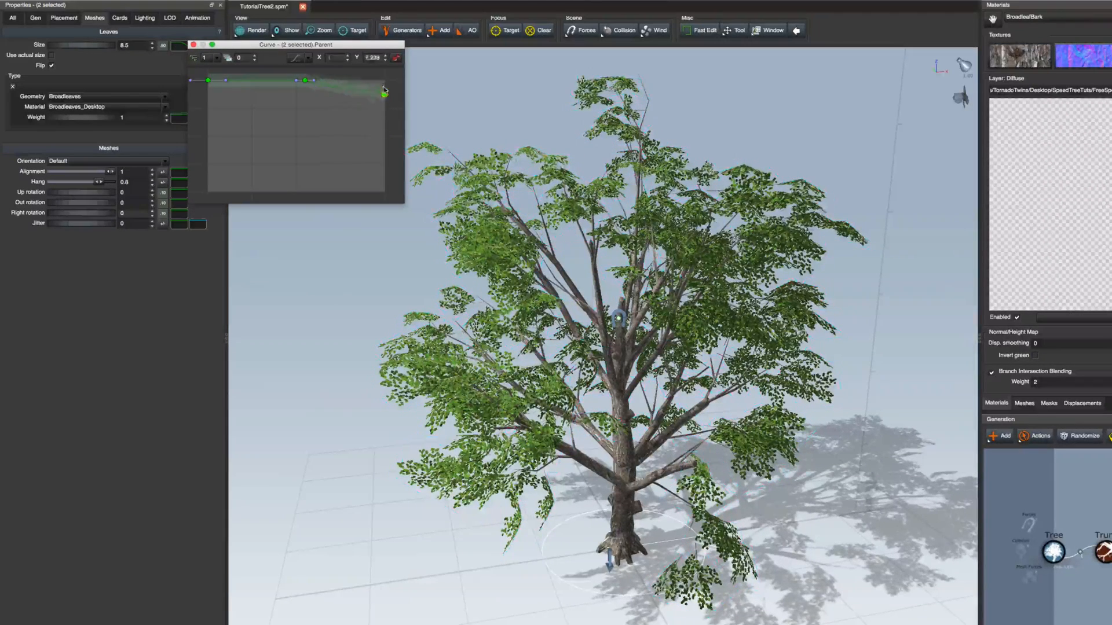
pyautogui.moveTo(383, 91); pyautogui.dragTo(383, 129)
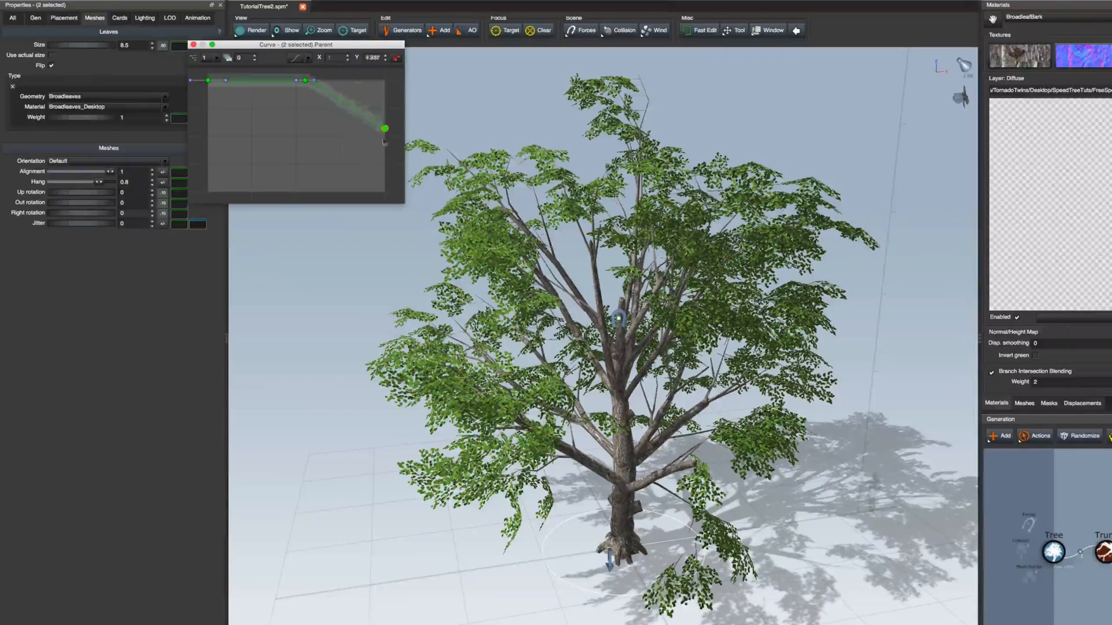
pyautogui.moveTo(383, 129); pyautogui.dragTo(384, 91)
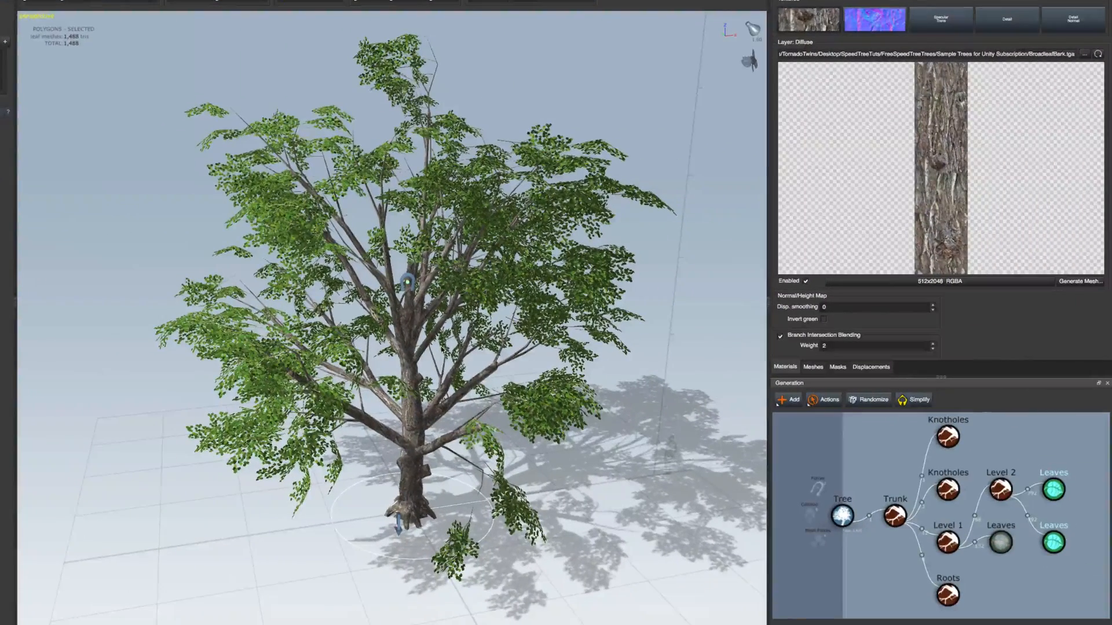
# - Raise the Level 1 leaf cards' Shared First value to 0.25 so they start further along branches
pyautogui.click(999, 541)
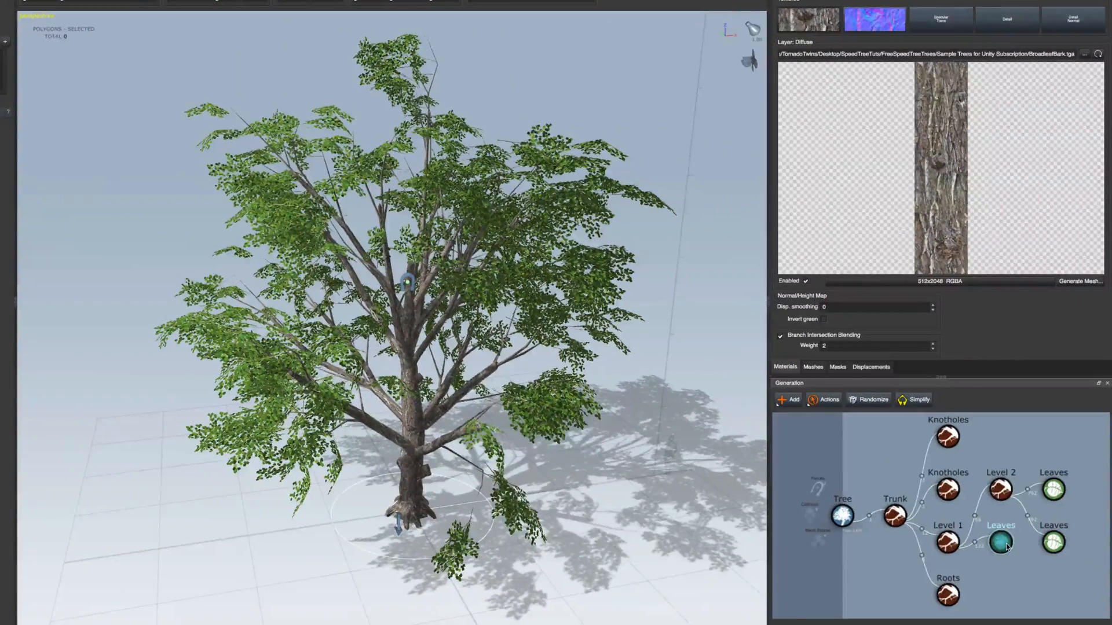
pyautogui.click(999, 542)
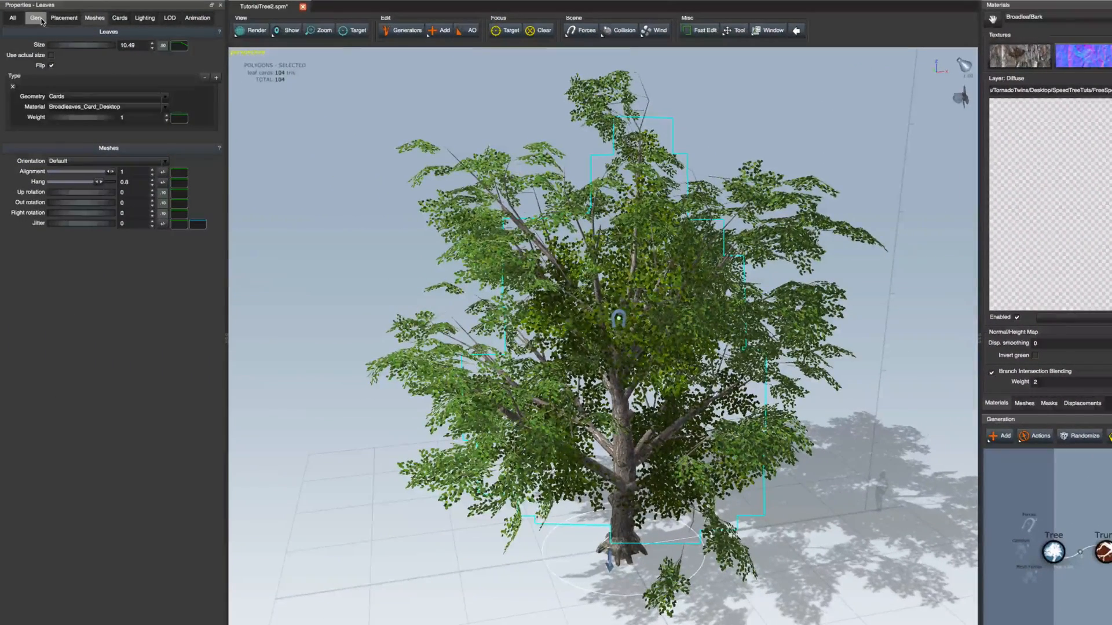
pyautogui.click(36, 17)
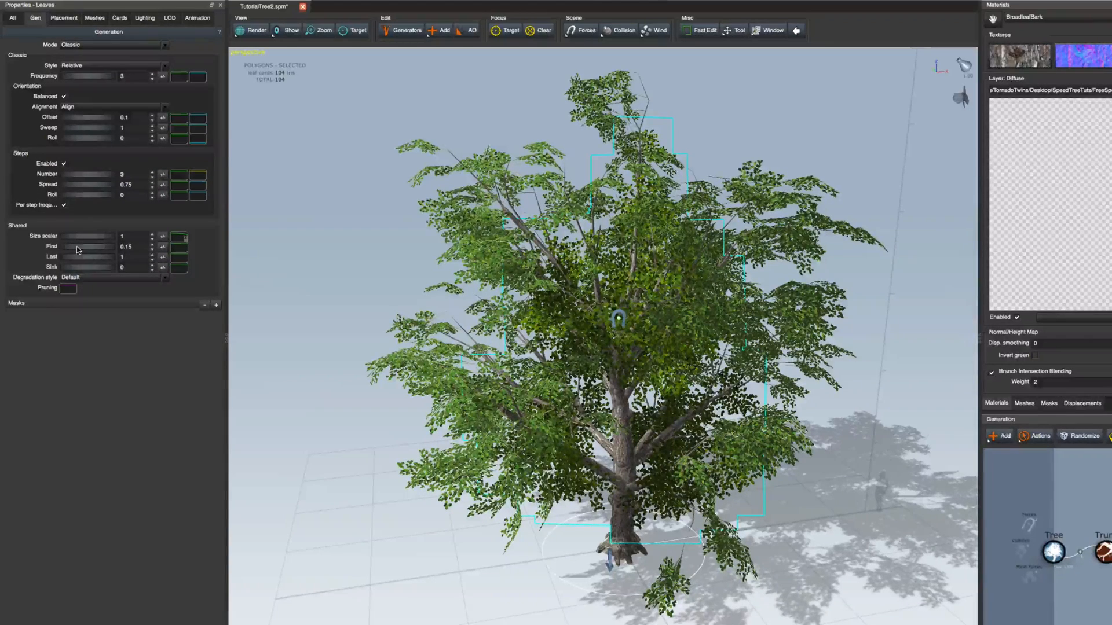
pyautogui.moveTo(93, 245); pyautogui.dragTo(106, 246)
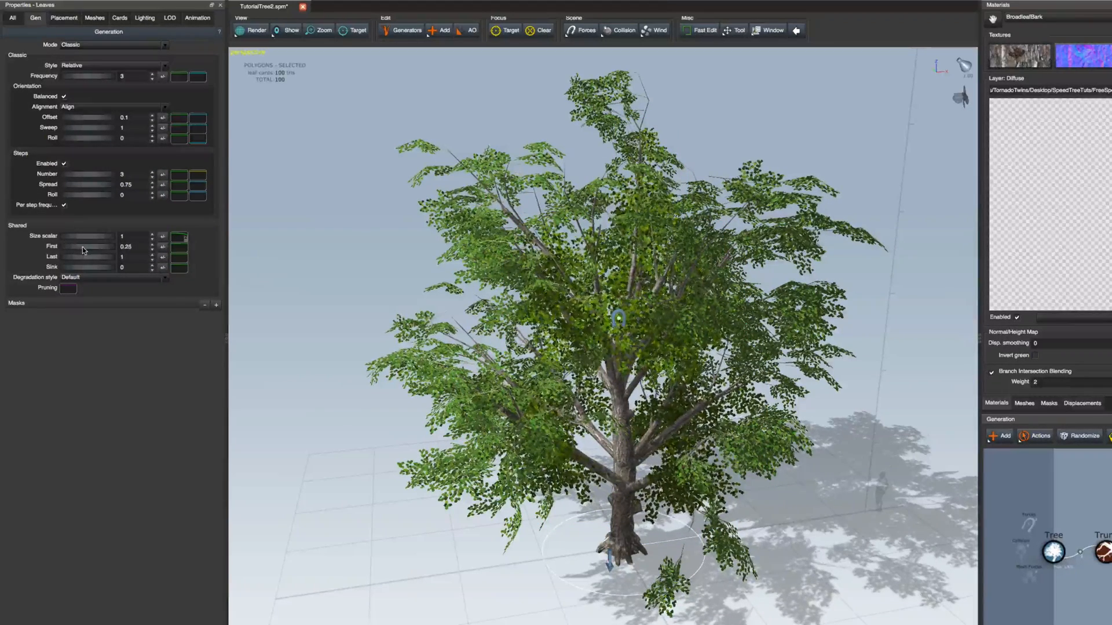
pyautogui.moveTo(71, 245); pyautogui.dragTo(92, 246)
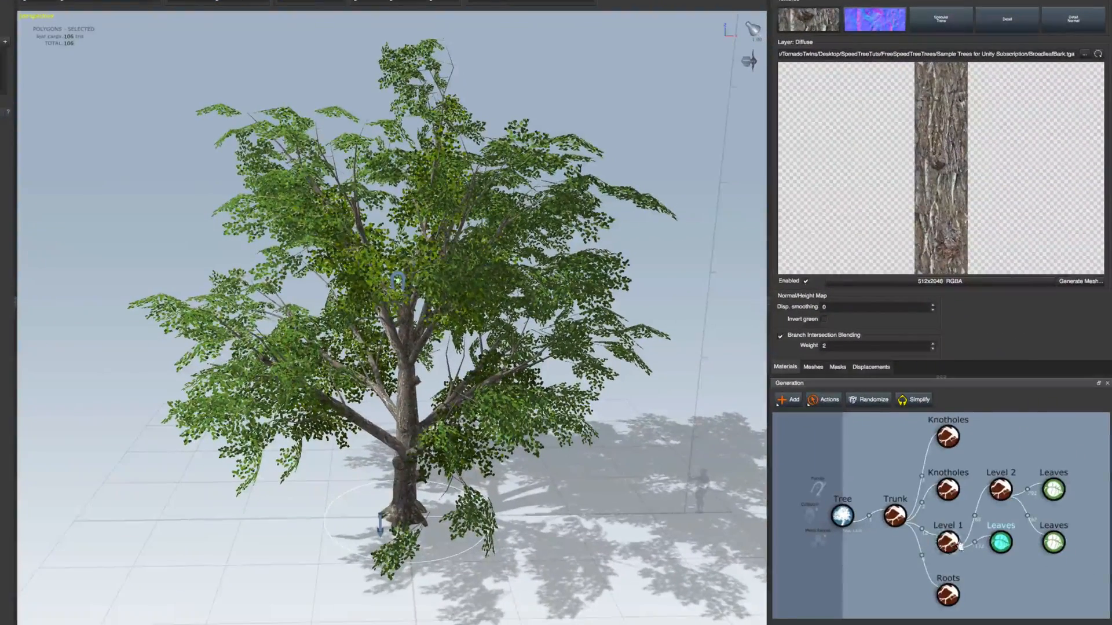
# - Pull the leaf cards' Shared First slider back slightly, filling the crown with about 254 leaf cards
pyautogui.click(999, 542)
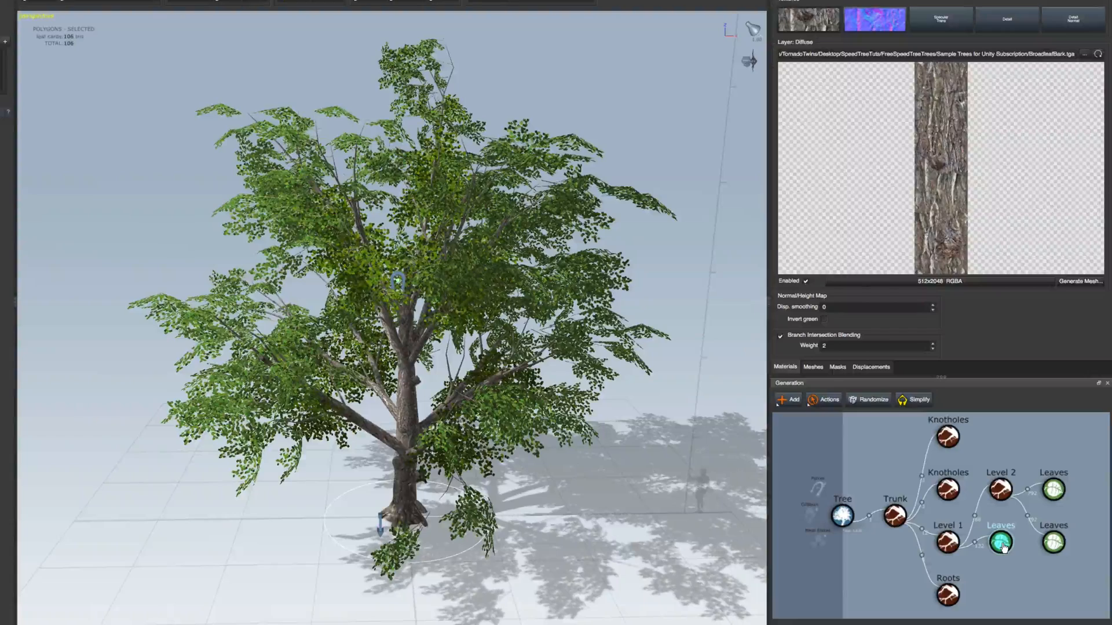
pyautogui.click(1000, 542)
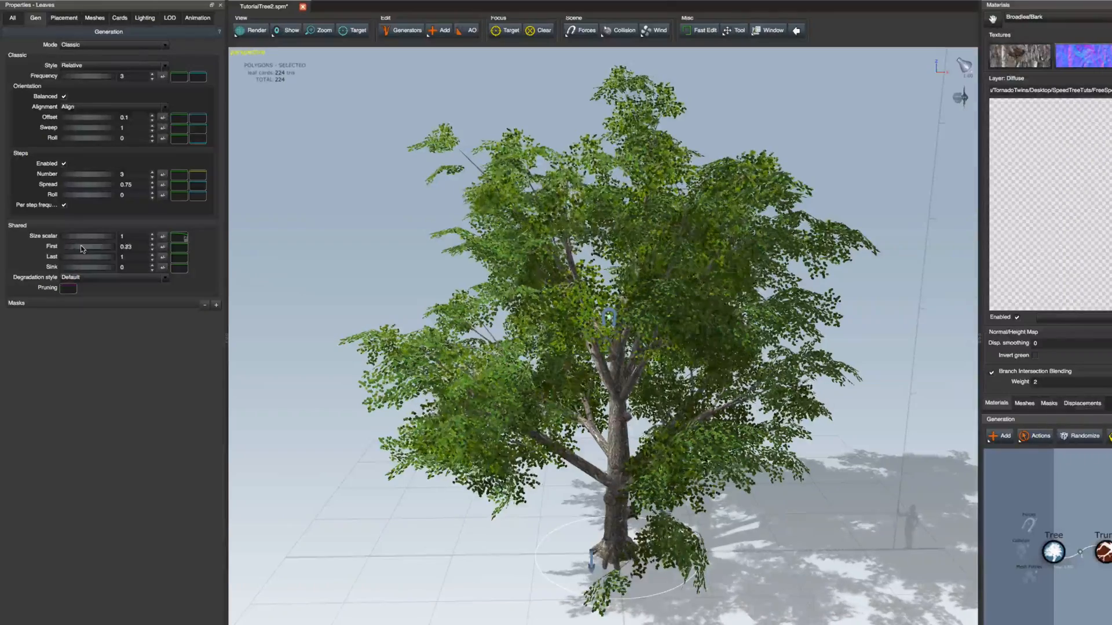
pyautogui.moveTo(96, 246); pyautogui.dragTo(85, 246)
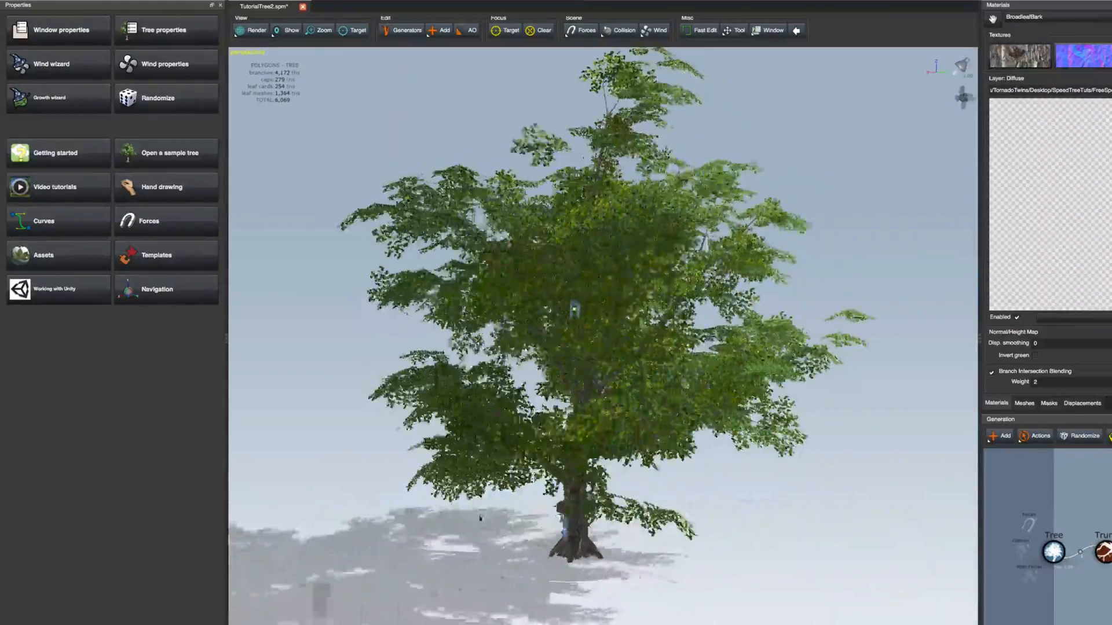
pyautogui.click(1053, 549)
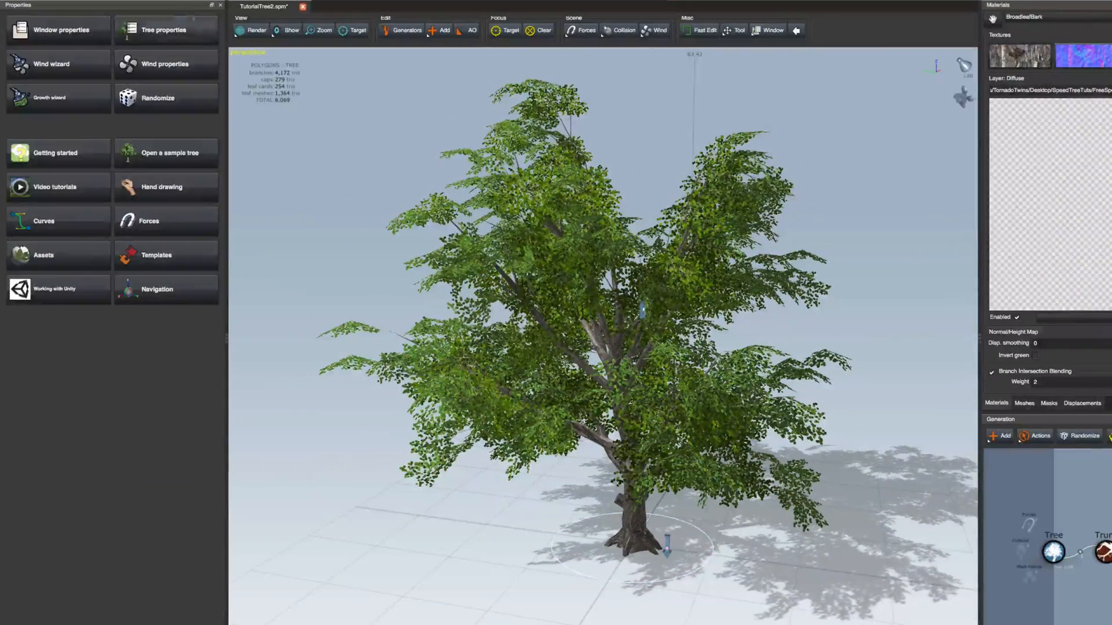
pyautogui.click(1052, 552)
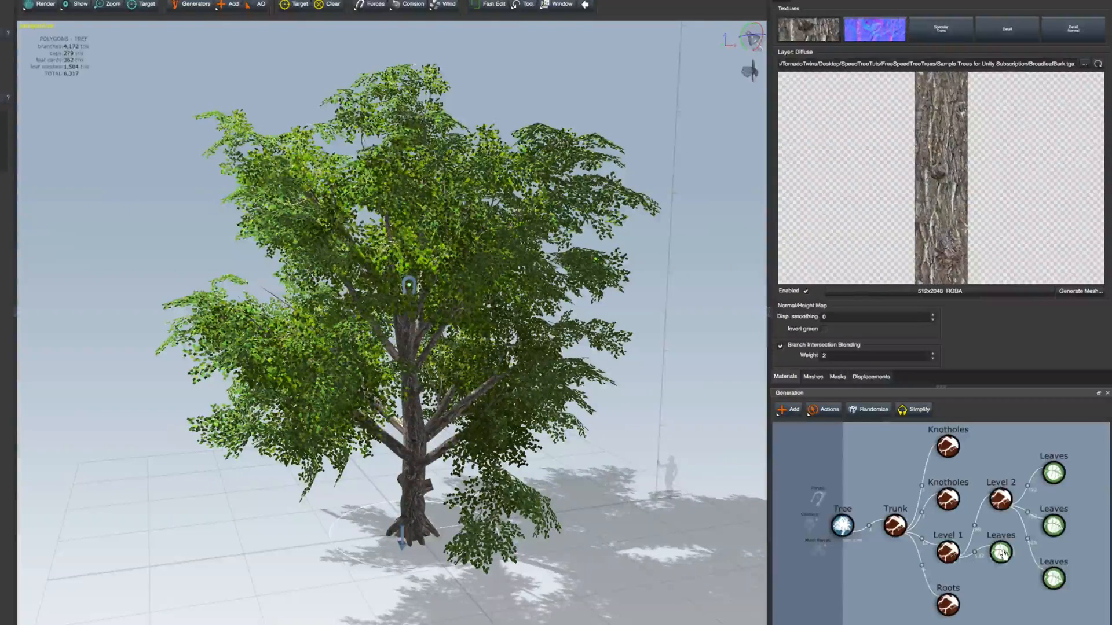
# - Select all leaf generators and set their ambient occlusion Dimming to 0 with Min at 0
pyautogui.click(999, 551)
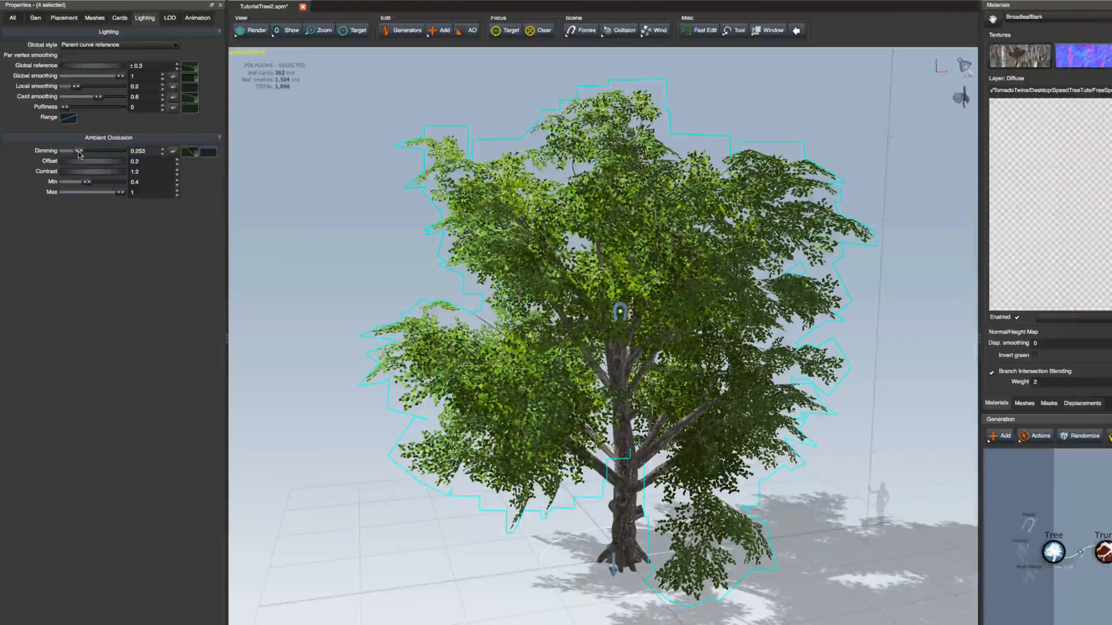
pyautogui.moveTo(77, 150); pyautogui.dragTo(114, 151)
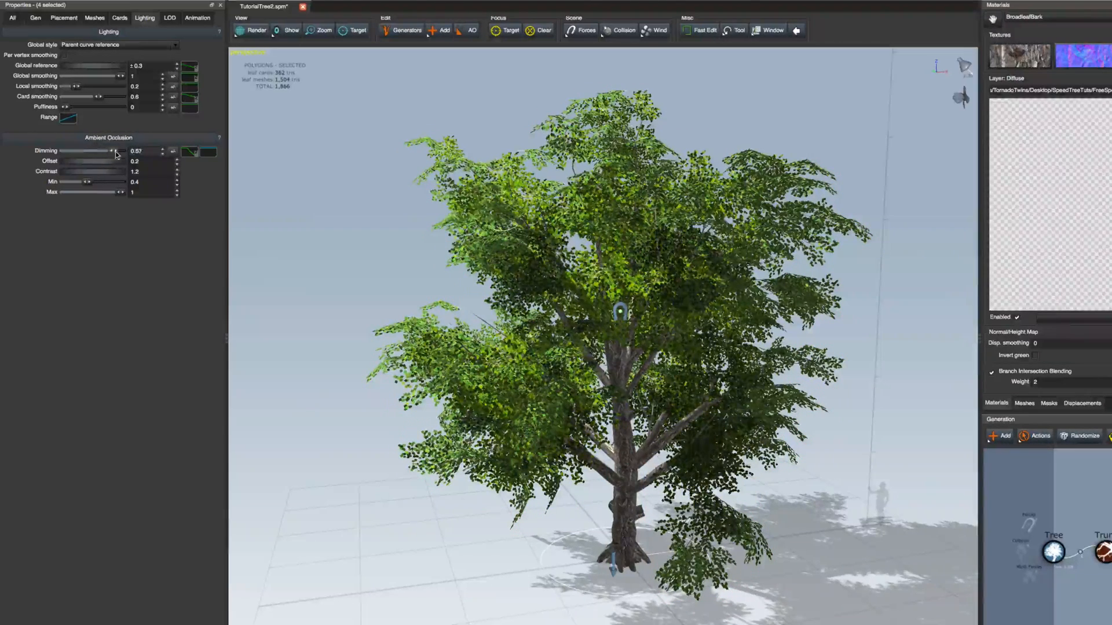
pyautogui.moveTo(111, 150); pyautogui.dragTo(71, 151)
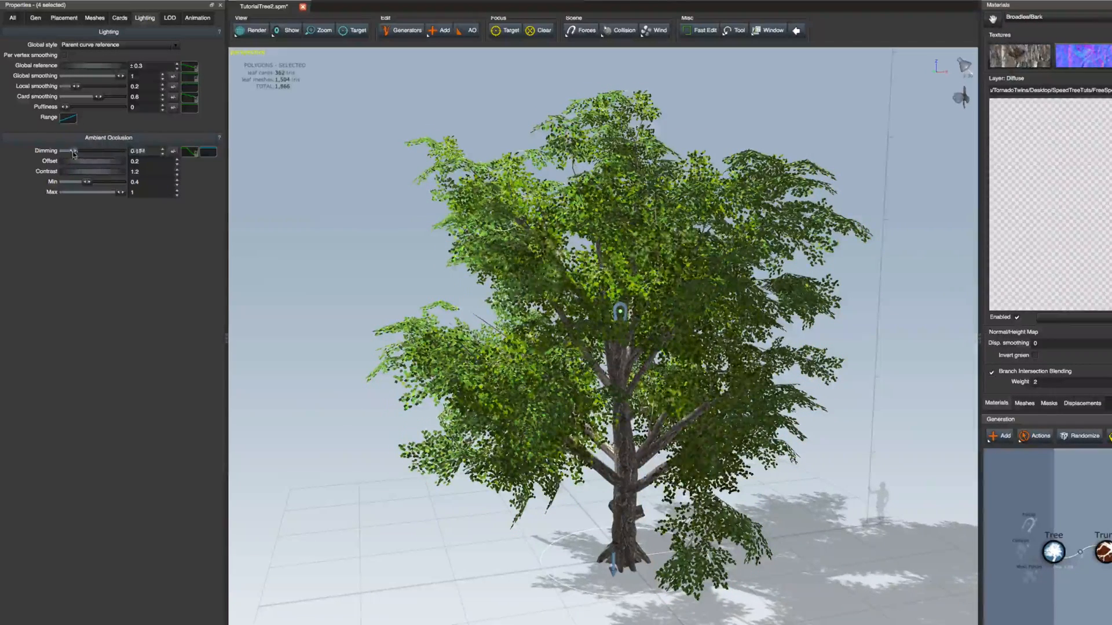
pyautogui.moveTo(71, 151); pyautogui.dragTo(60, 150)
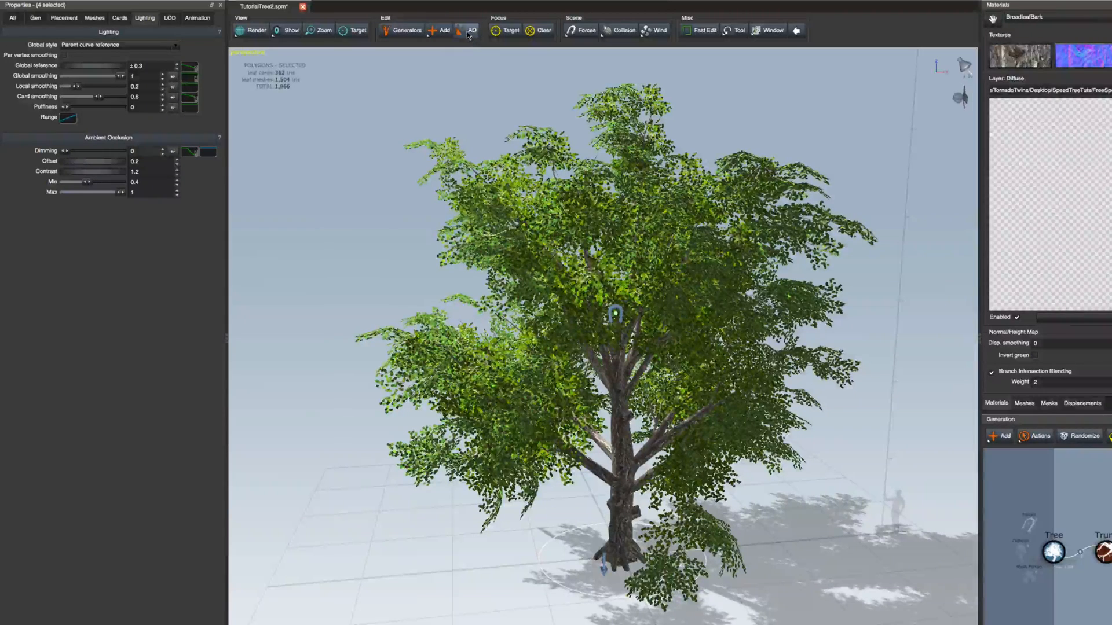
pyautogui.click(472, 30)
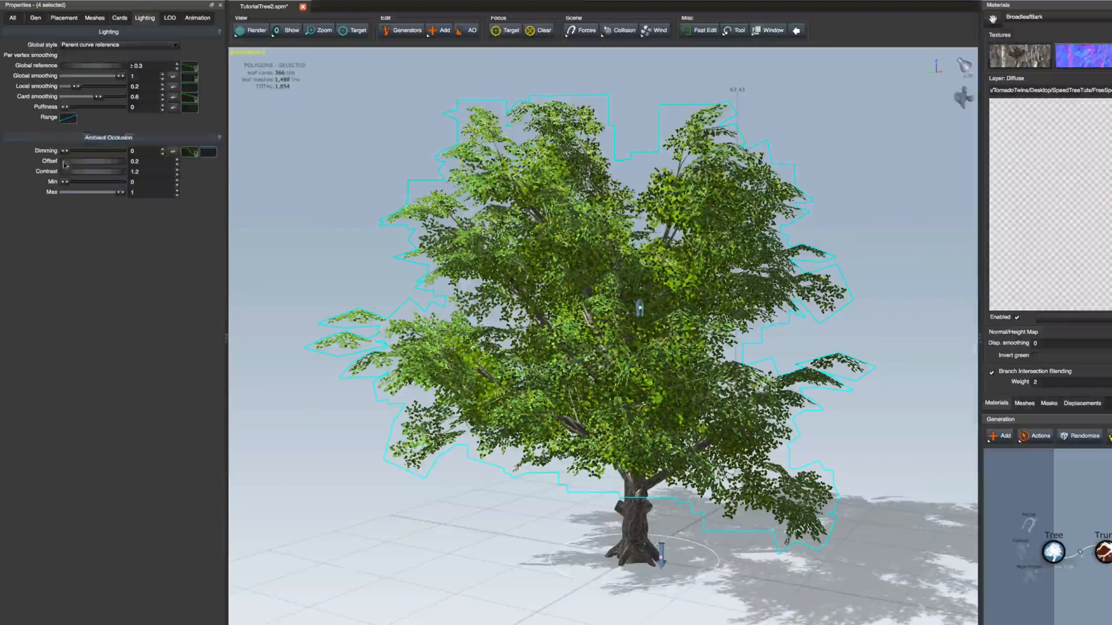
# - Raise the leaves' ambient occlusion Offset to about 0.39
pyautogui.moveTo(70, 161); pyautogui.dragTo(84, 161)
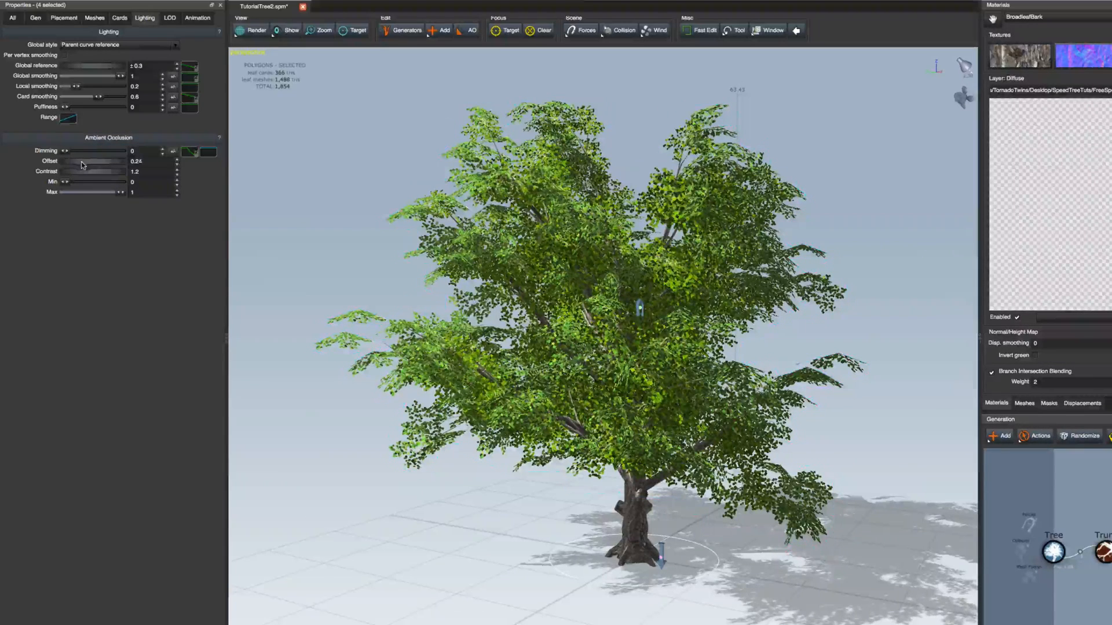
pyautogui.moveTo(81, 165); pyautogui.dragTo(113, 166)
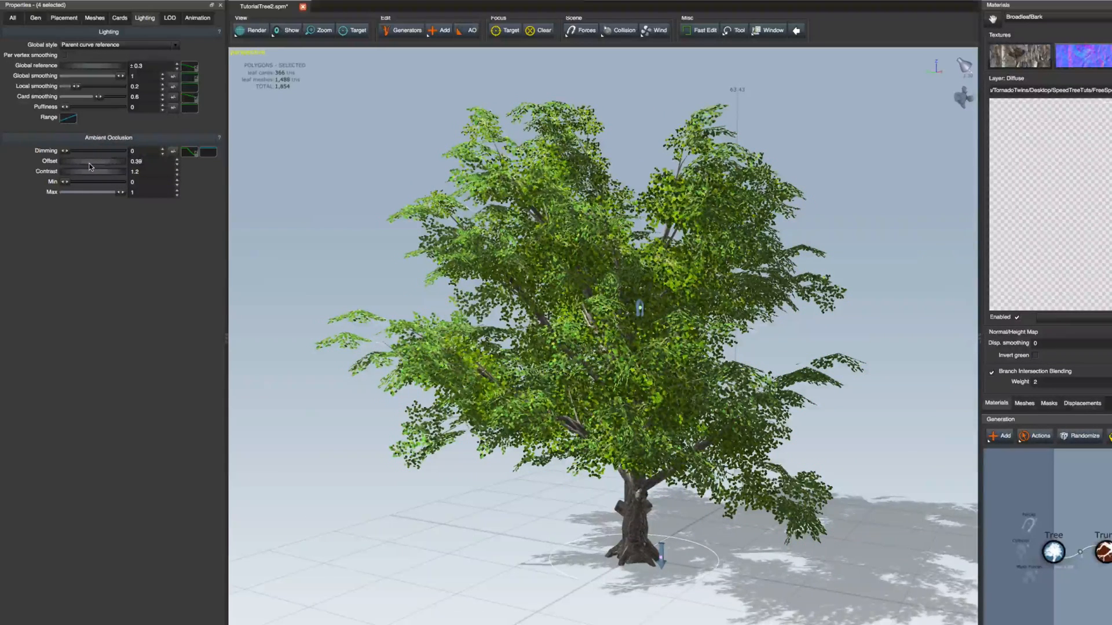